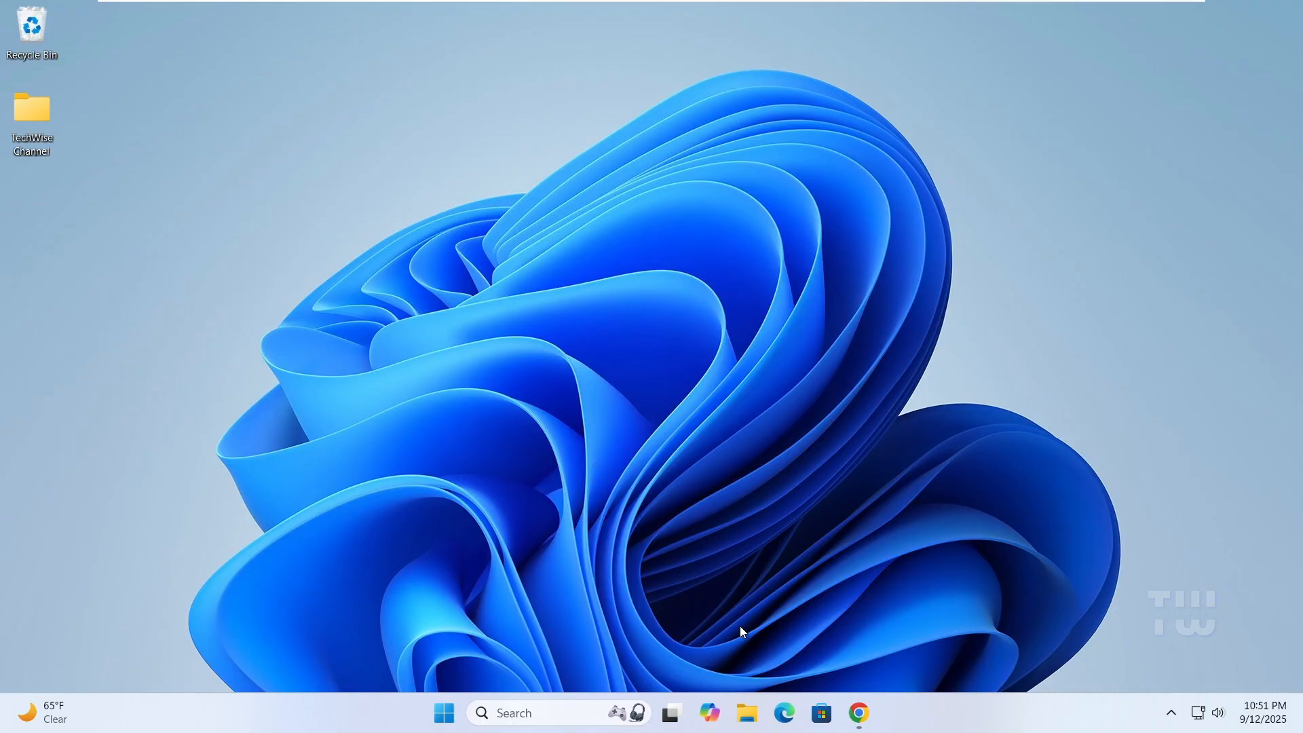
mouse_move(588, 344)
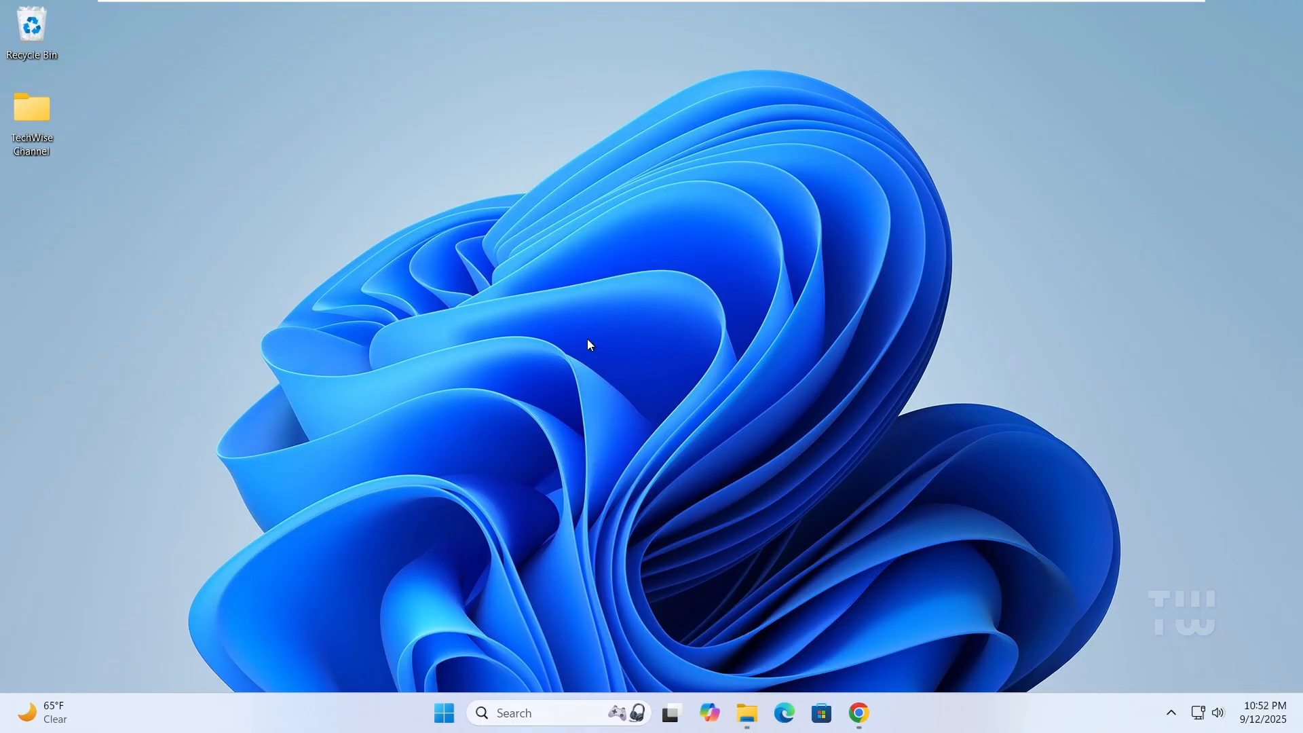
mouse_move(600, 329)
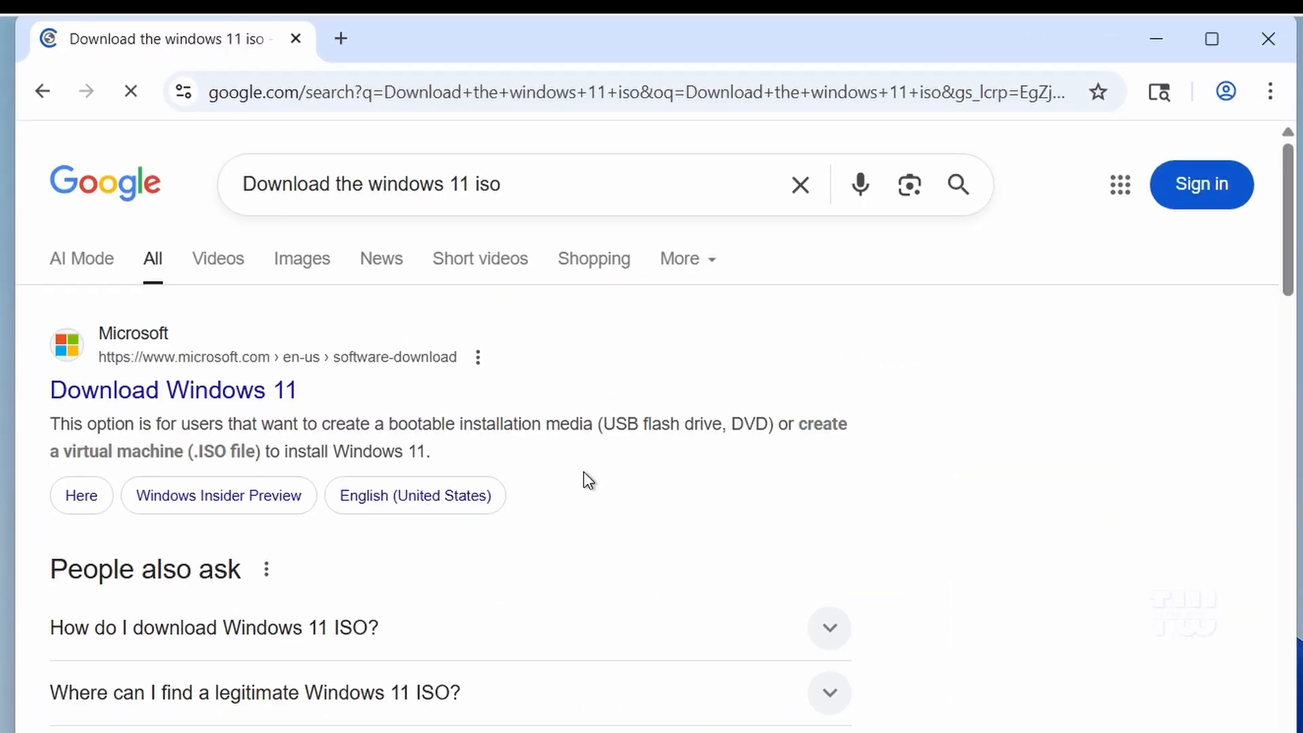
Reach the Disk Image (ISO) section of Microsoft's Download Windows 11 page.
click(172, 390)
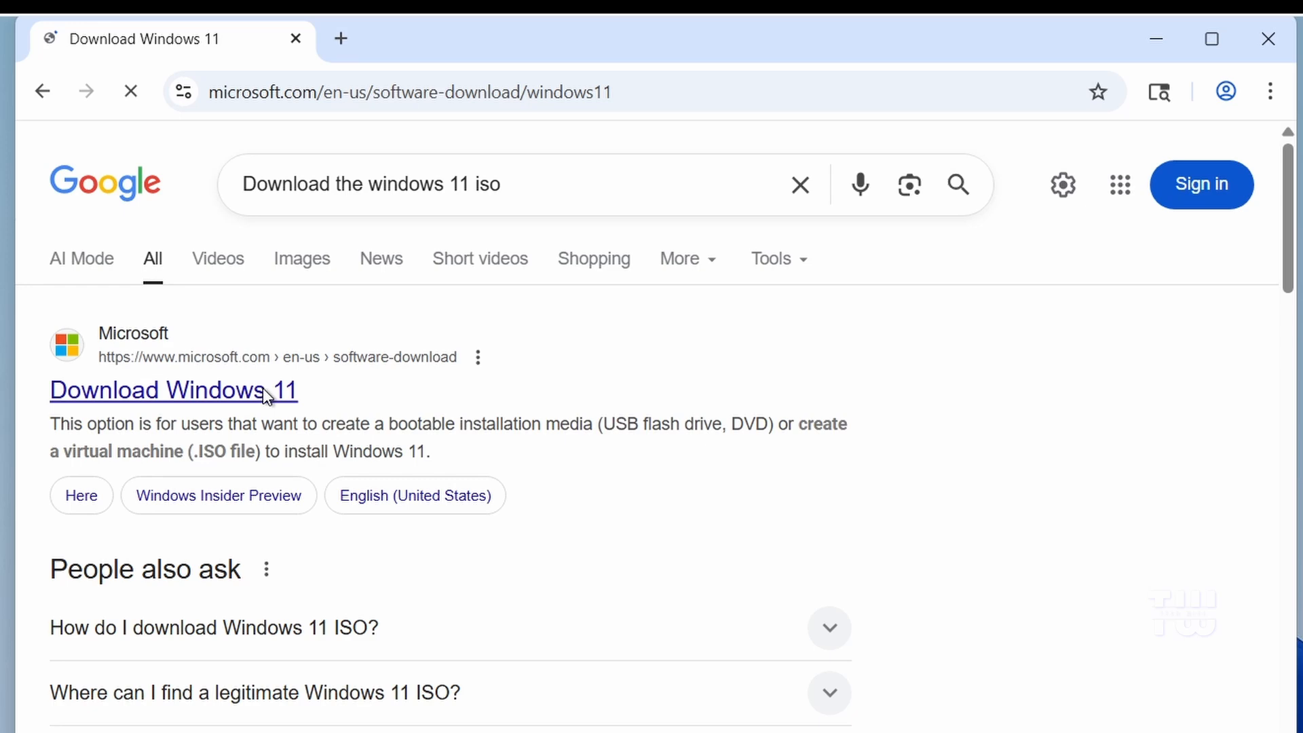
click(172, 389)
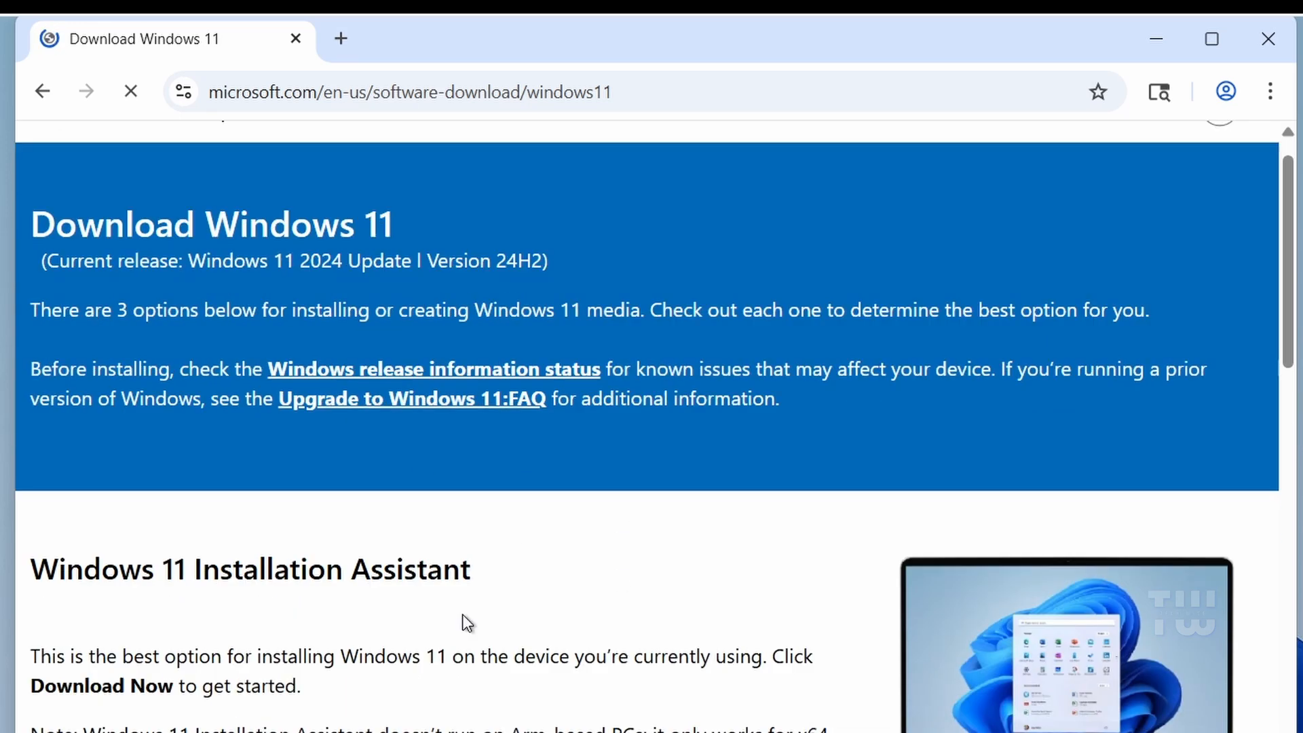
scroll(down, 3)
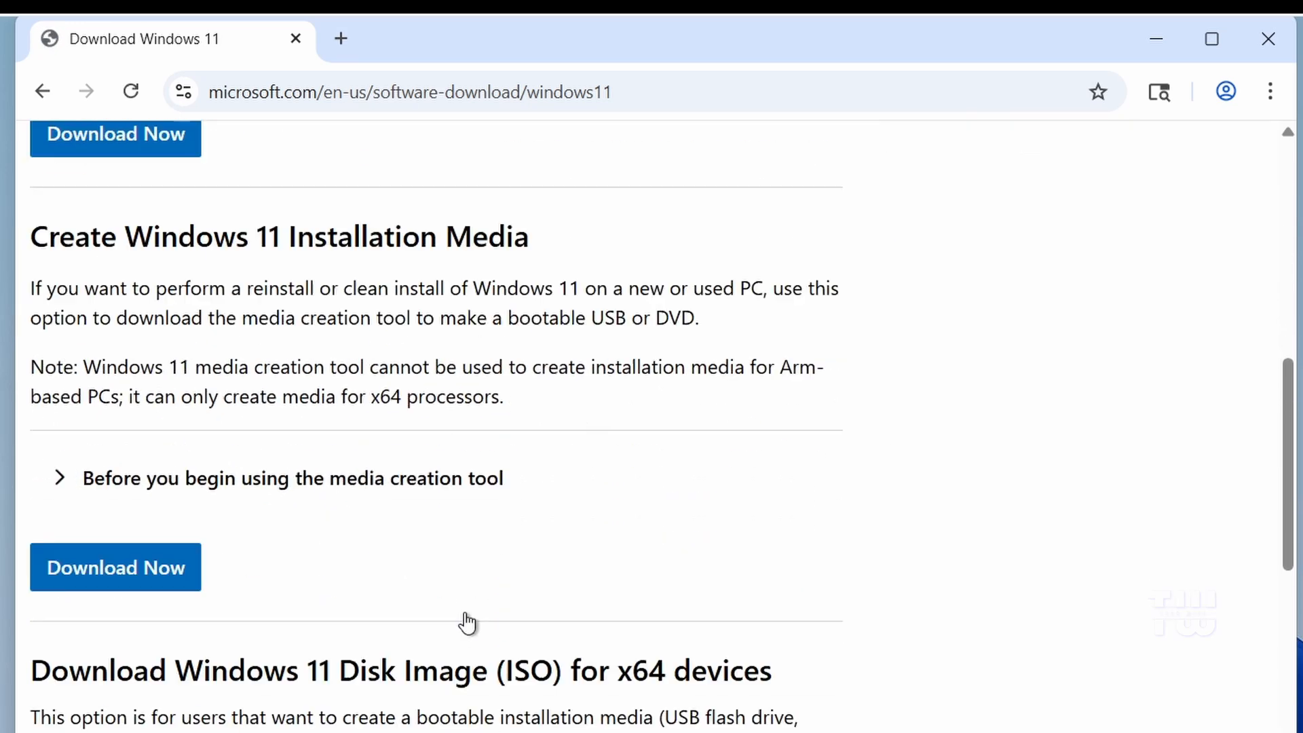
scroll(down, 3)
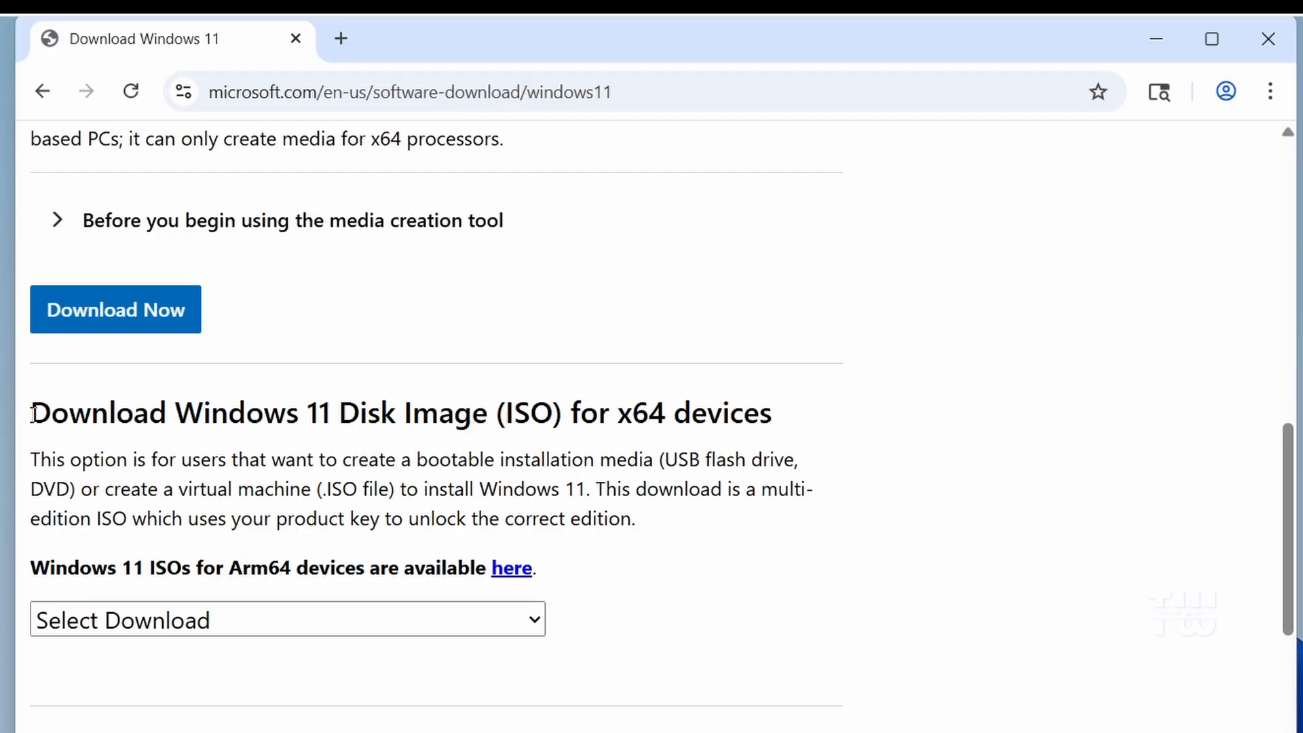
mouse_move(344, 613)
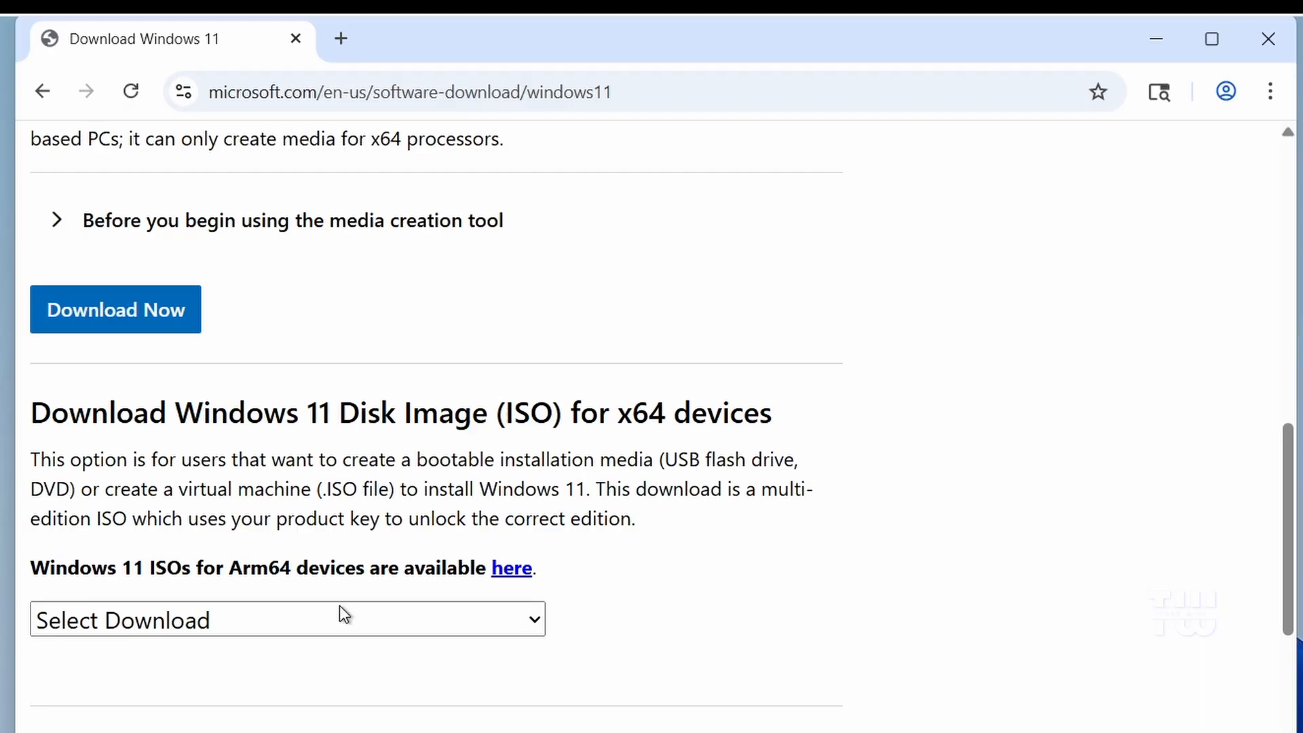
Confirm the Windows 11 multi-edition x64 ISO in English (United States).
click(286, 619)
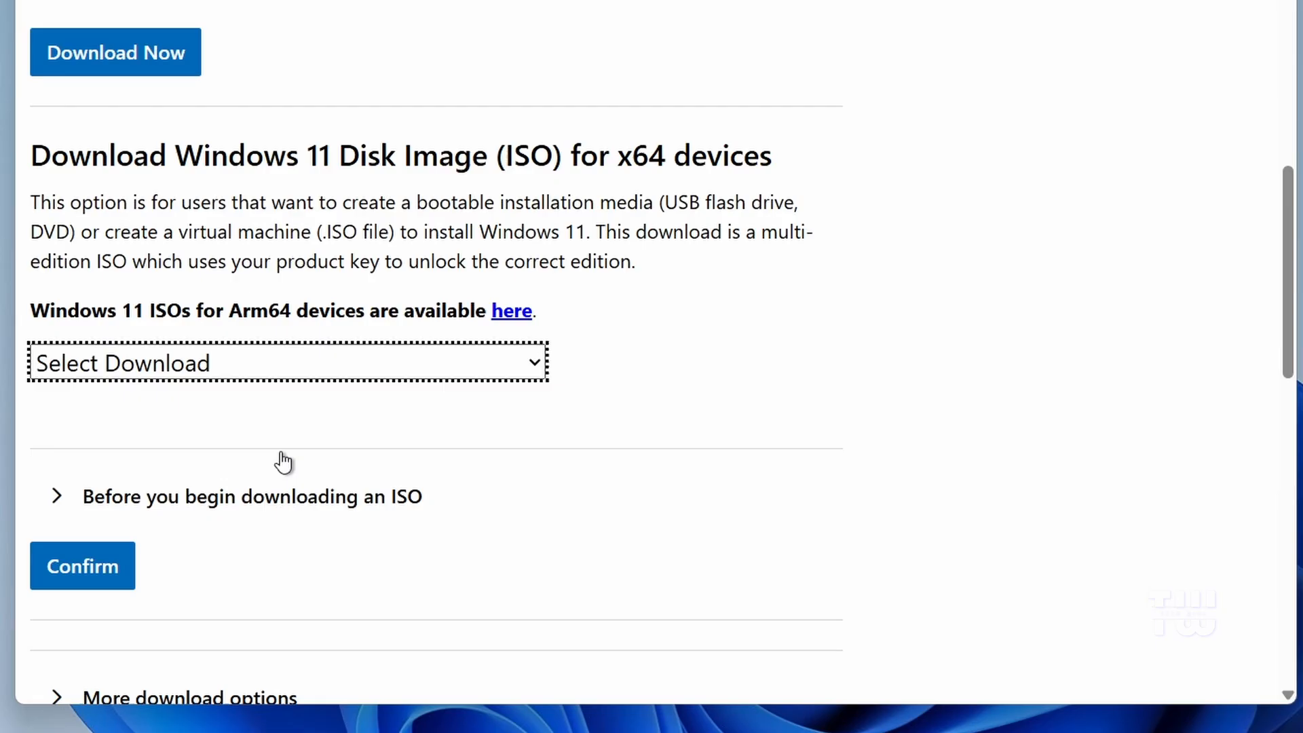
click(286, 363)
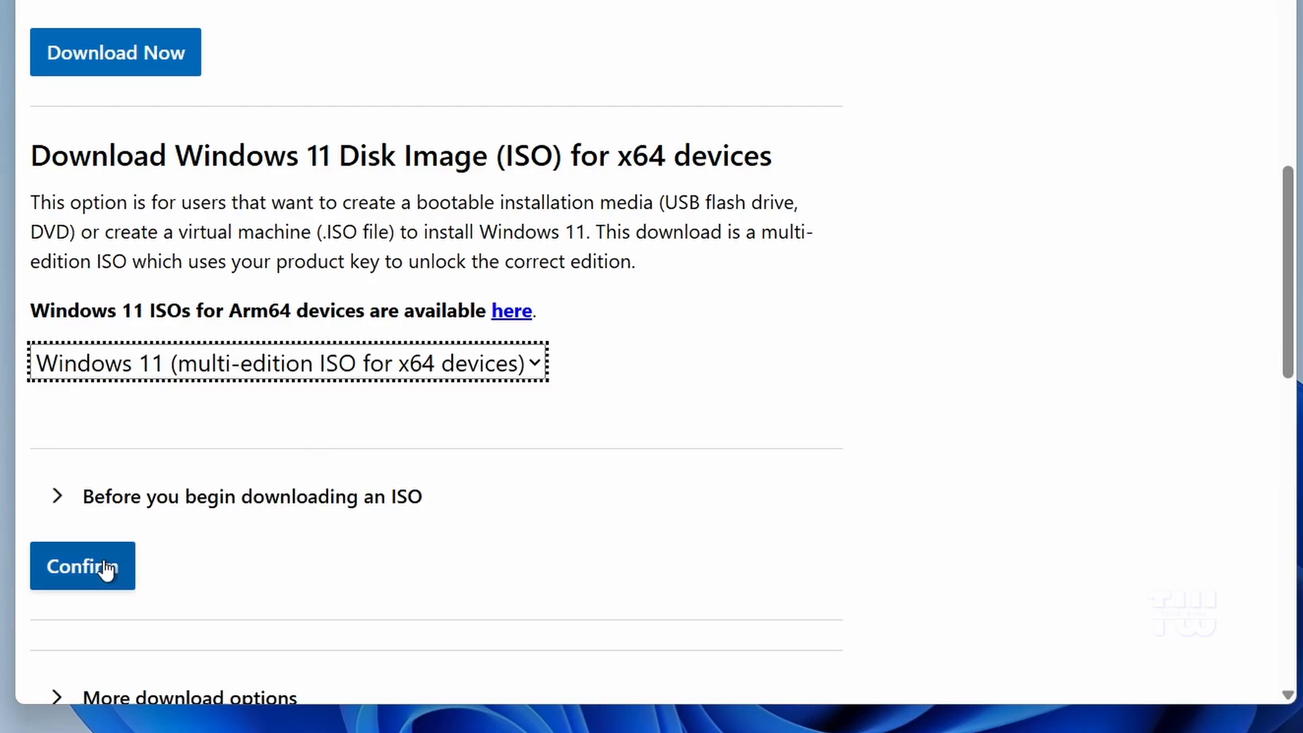
click(82, 566)
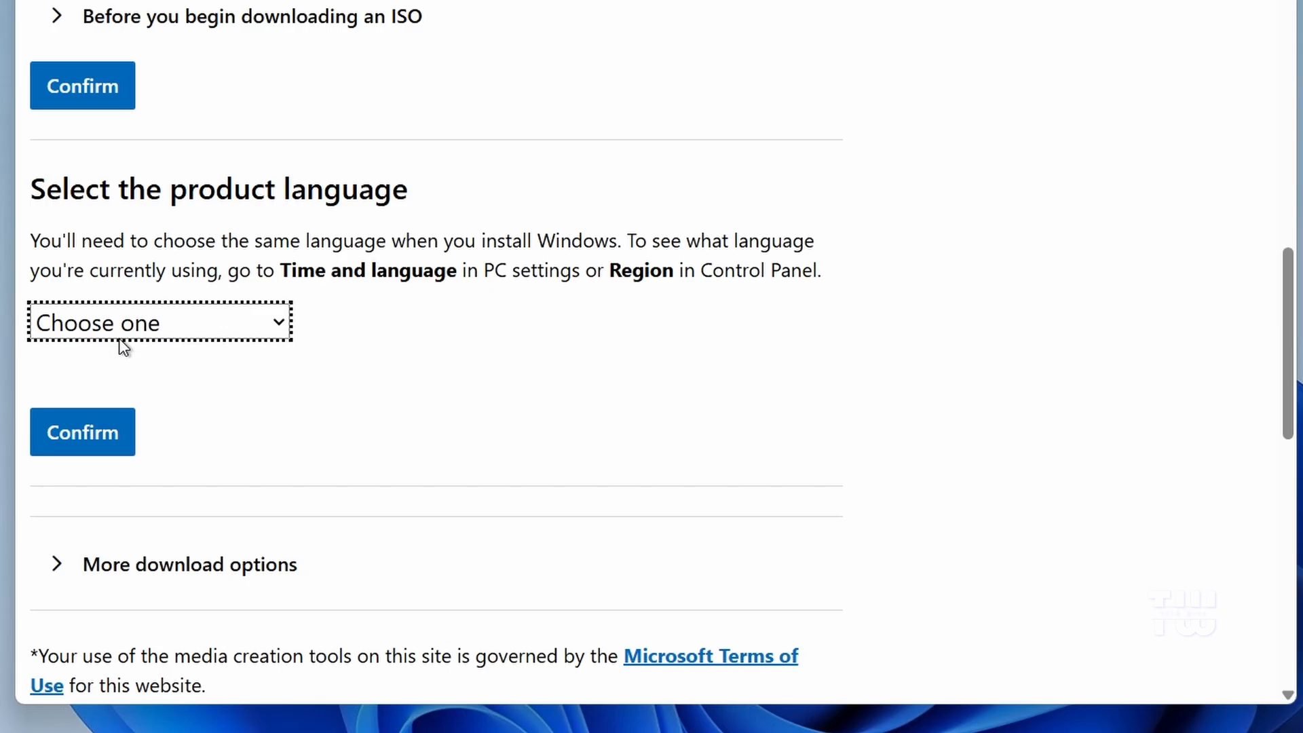
click(160, 323)
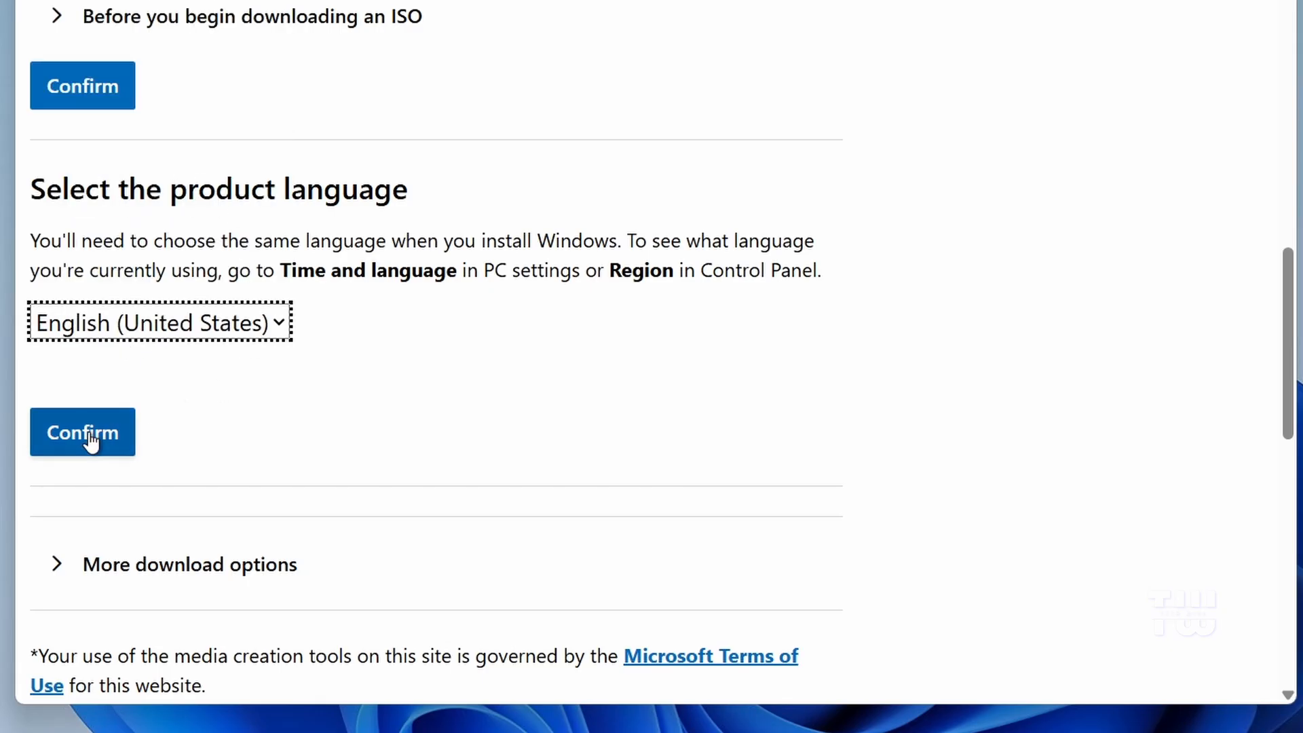
click(83, 432)
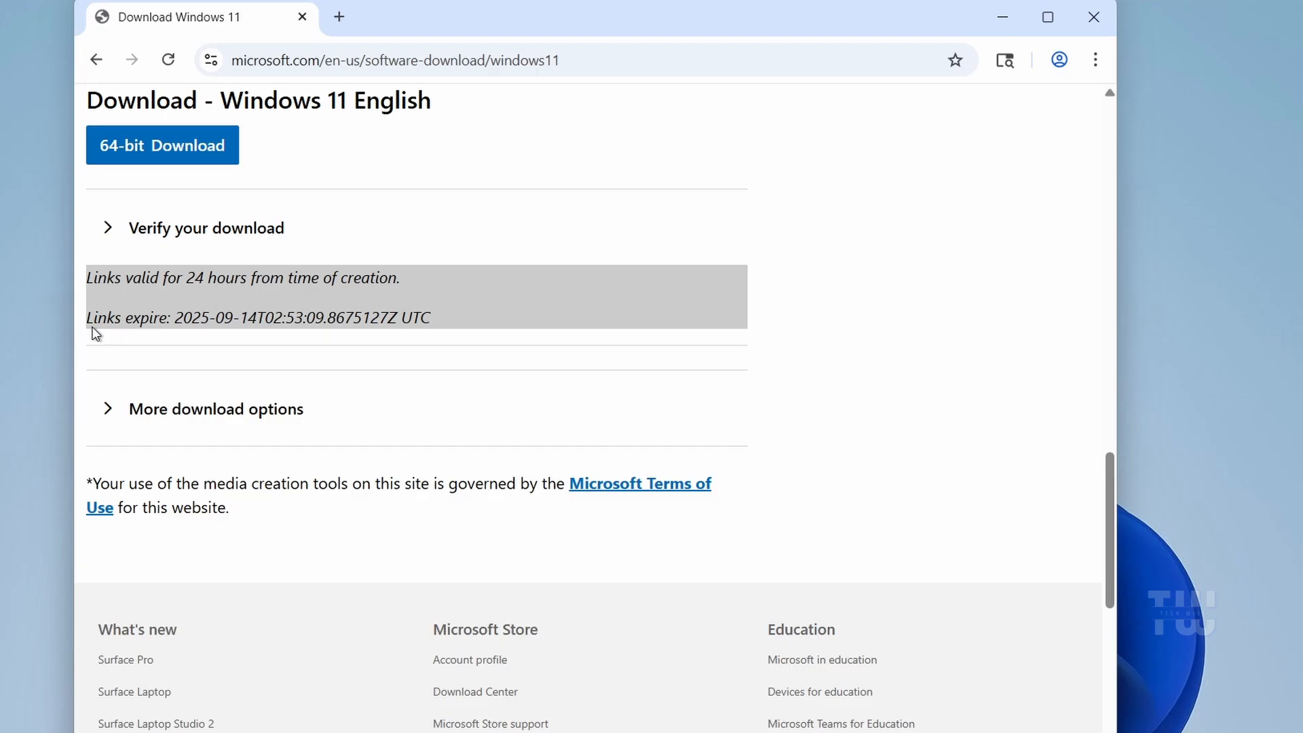
Start the 64-bit Win11_24H2_English_x64.iso download and check its progress.
click(161, 145)
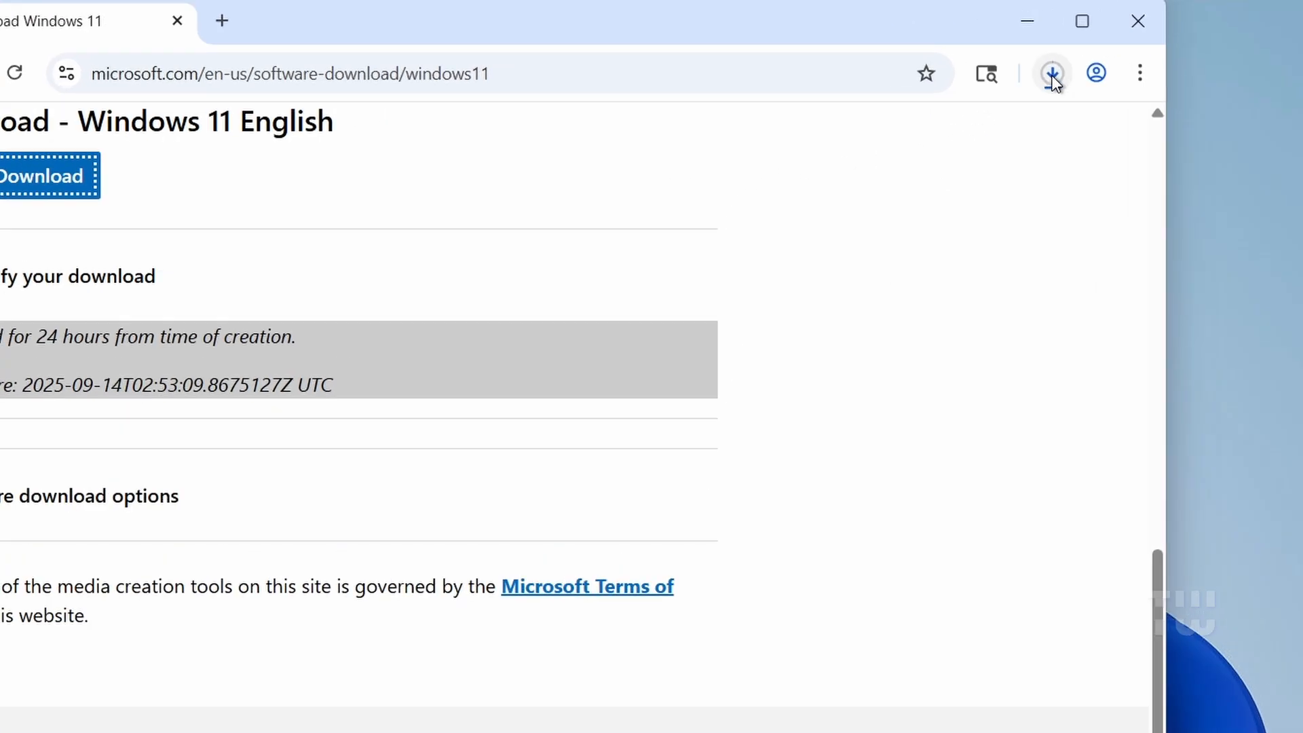
click(1050, 73)
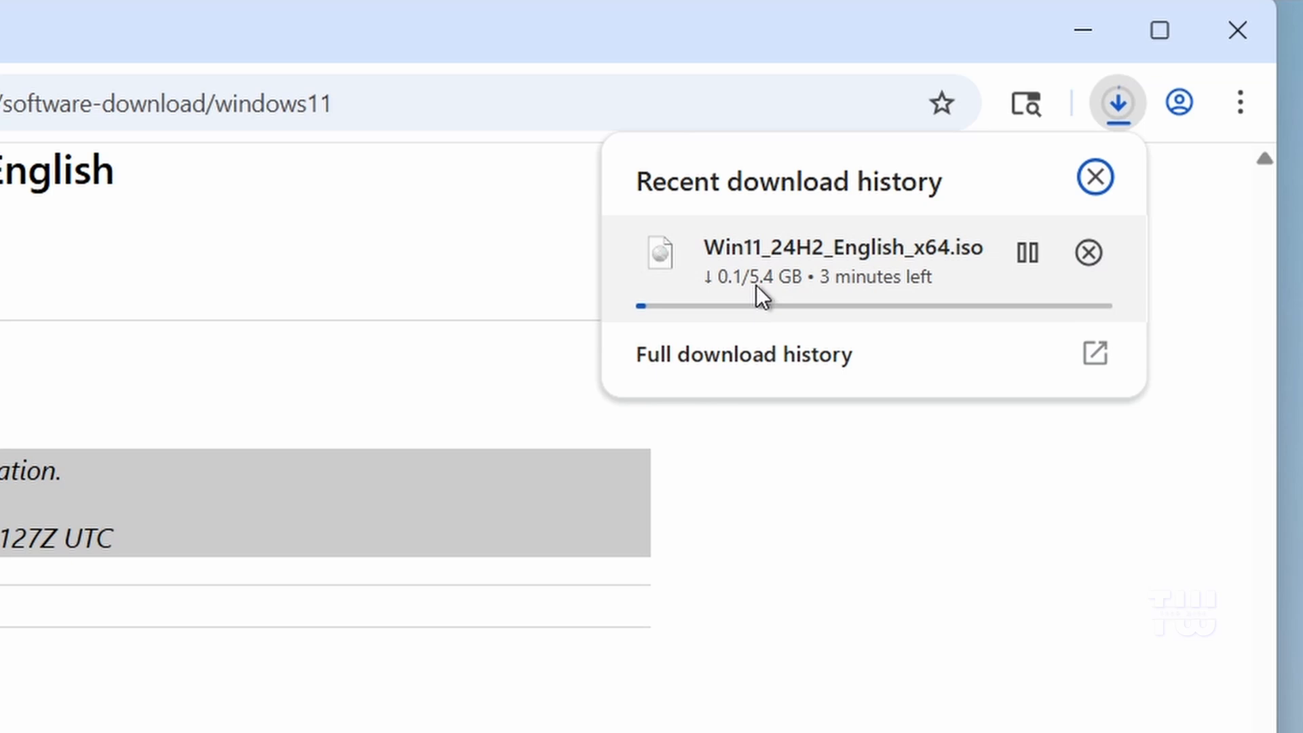
mouse_move(869, 278)
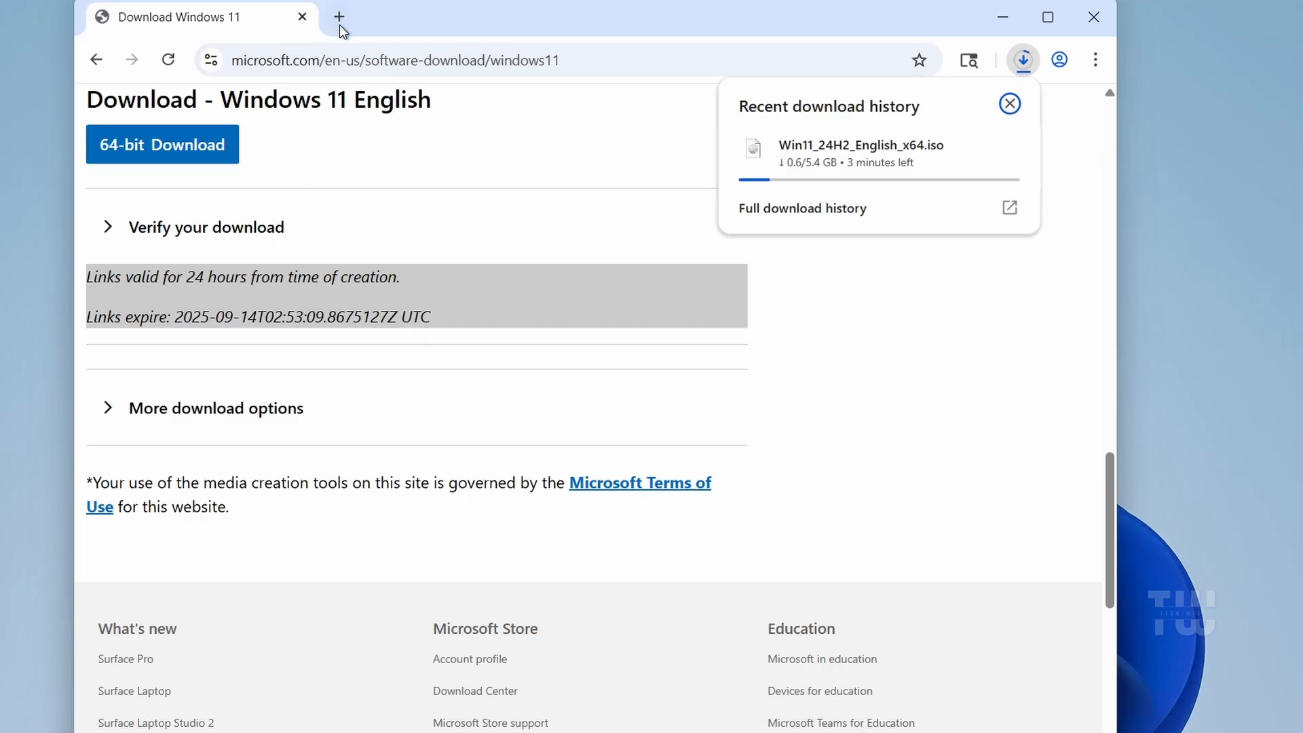
Search for 'rufus' in a new tab and land on the official rufus.ie site.
click(338, 16)
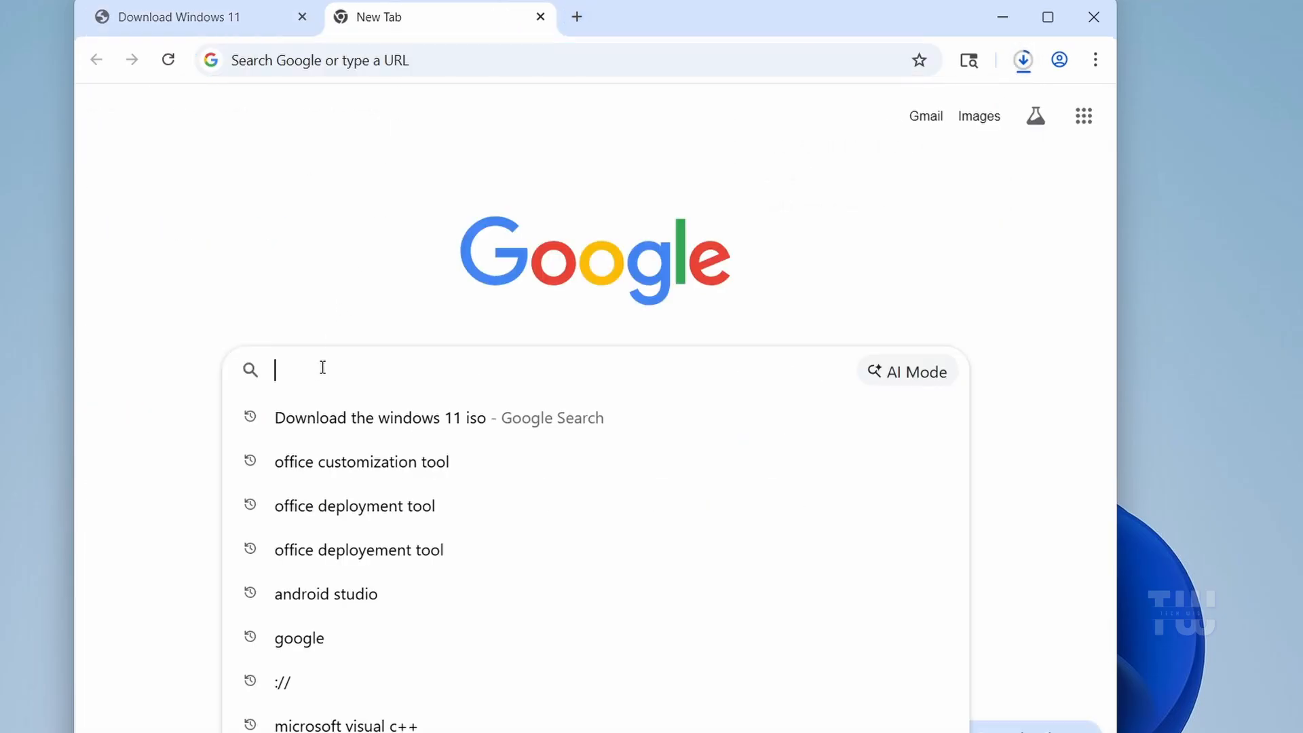
text(rufus)
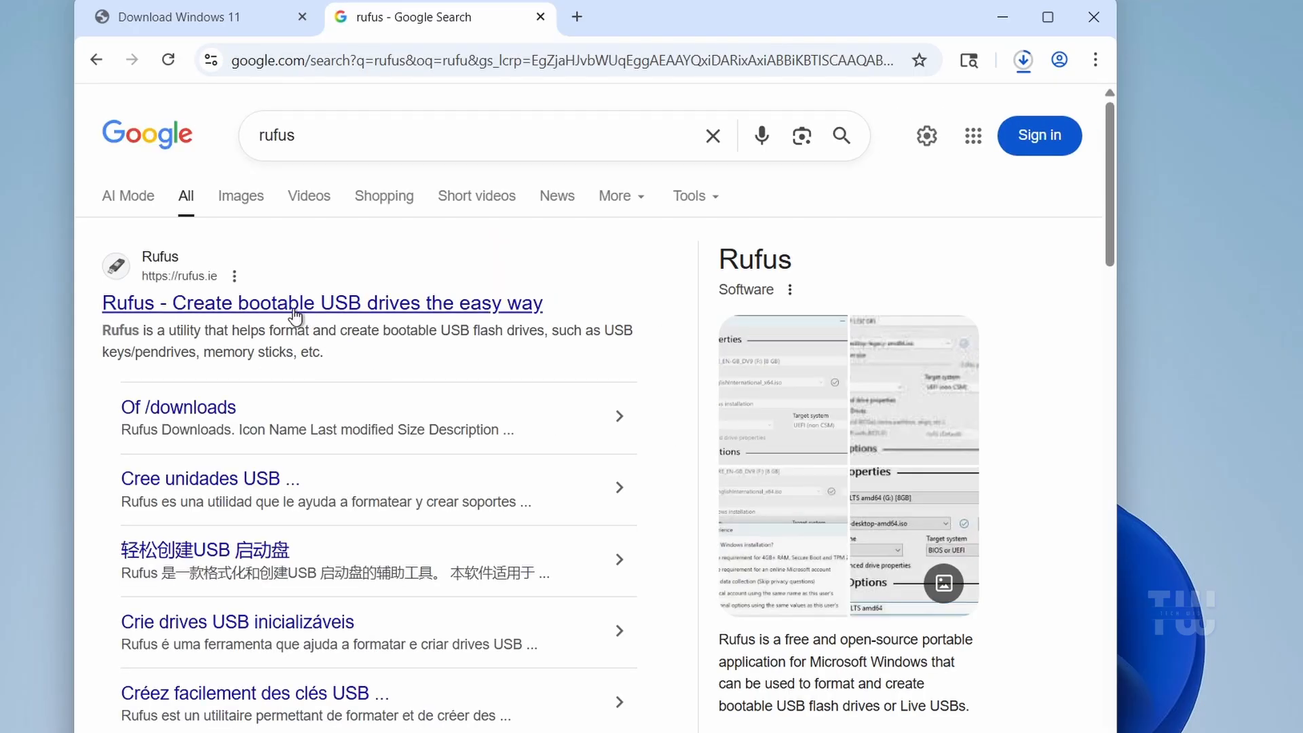
click(320, 303)
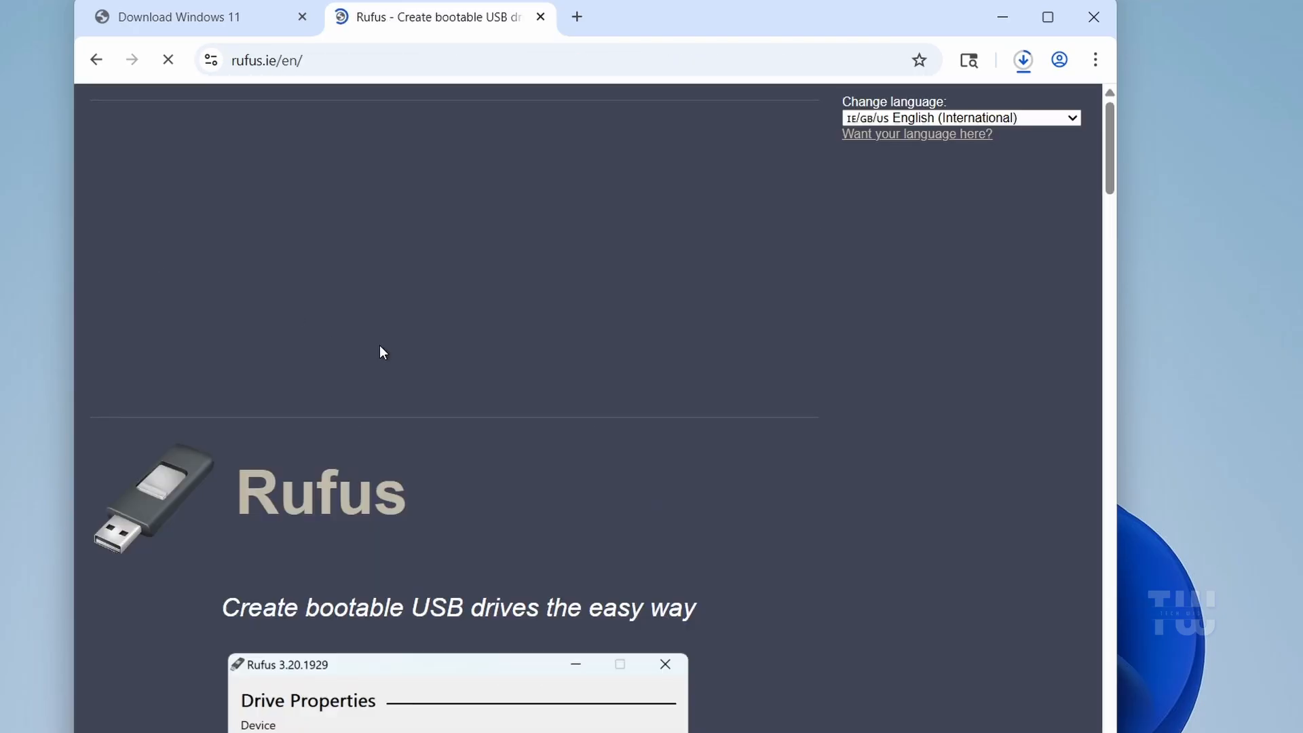
Download the latest Rufus release from Latest releases and dismiss the advertisement.
scroll(down, 3)
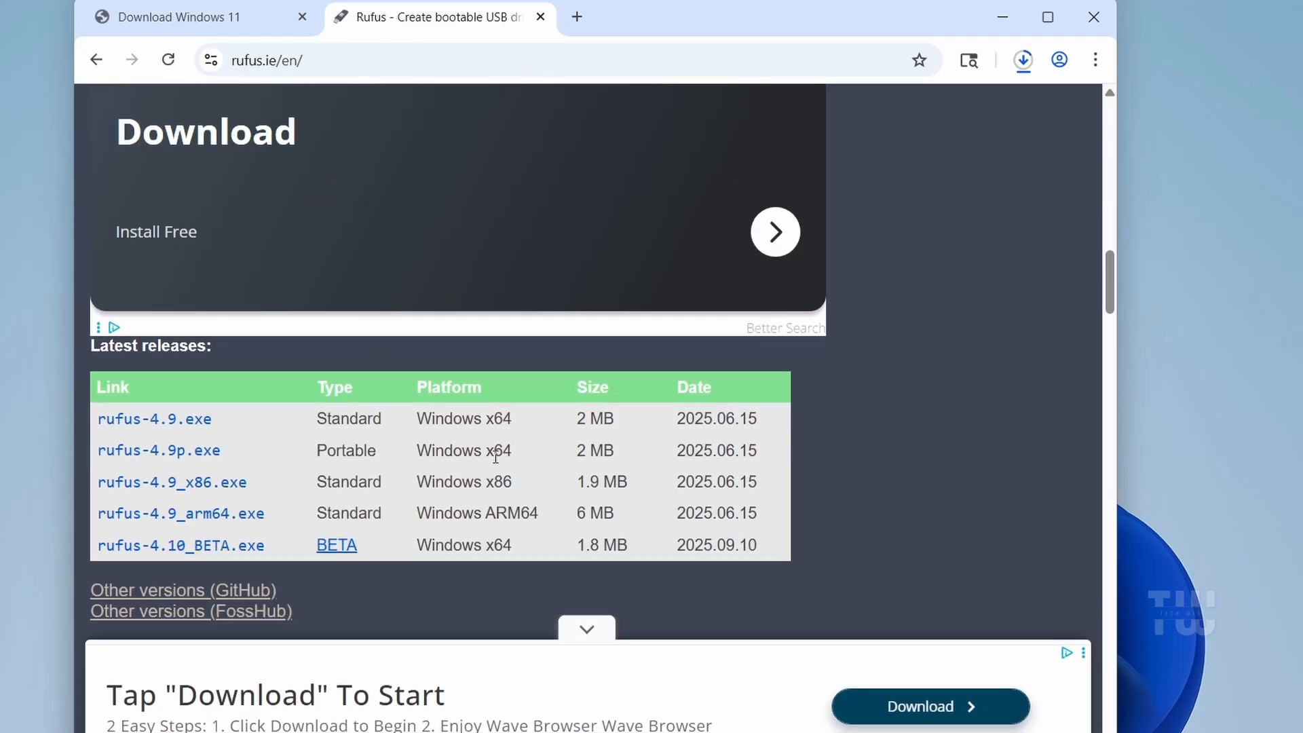
double_click(498, 451)
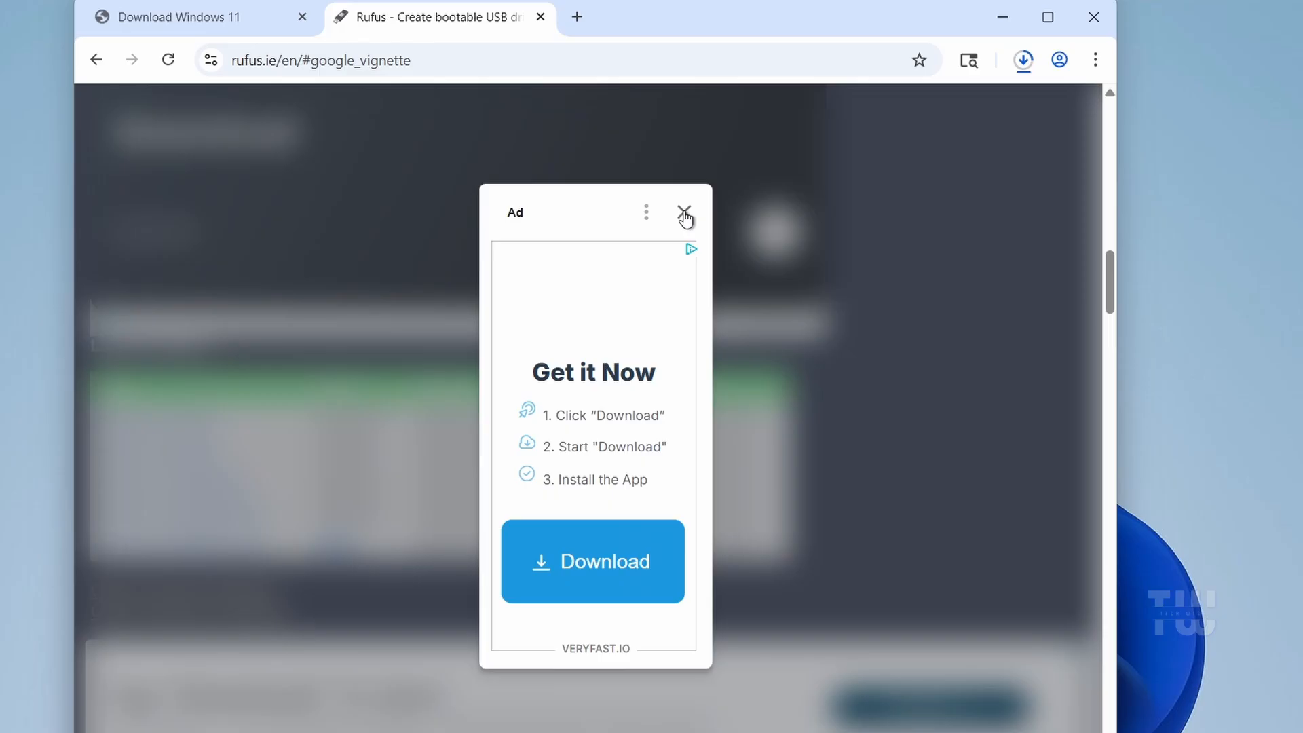
click(683, 213)
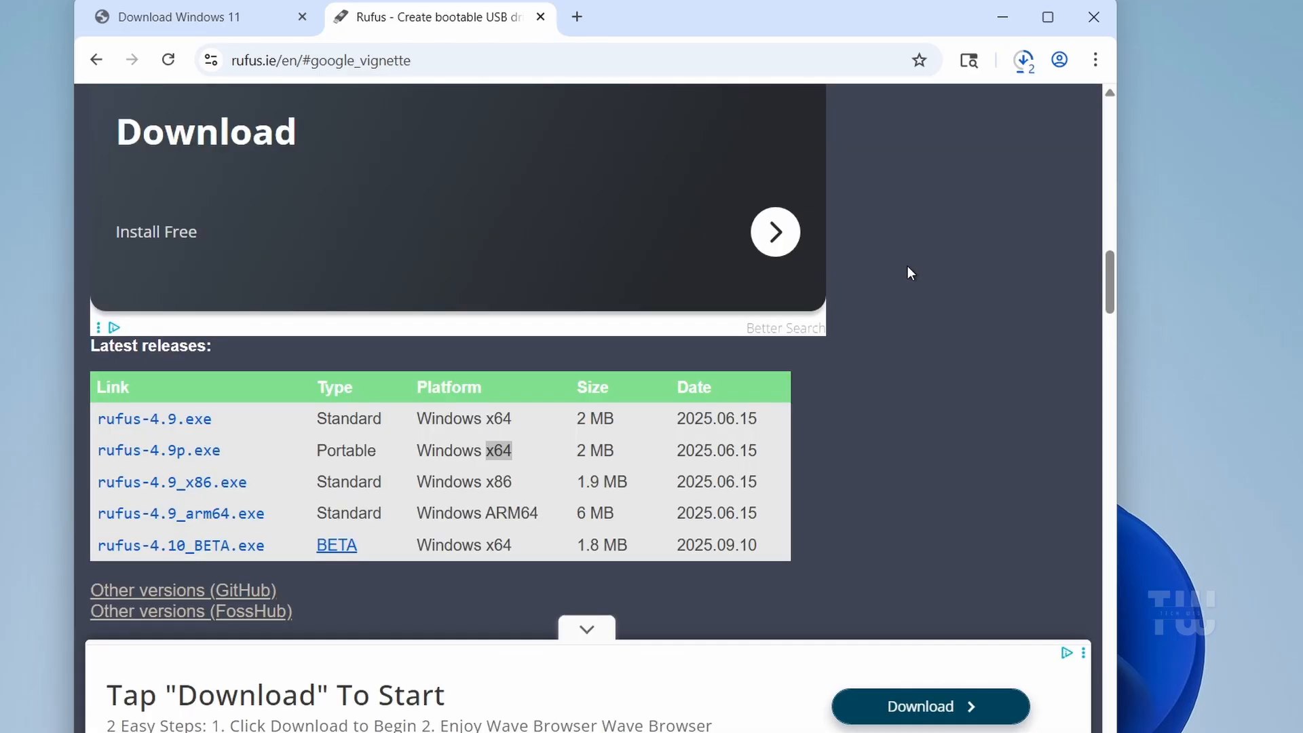
click(1024, 60)
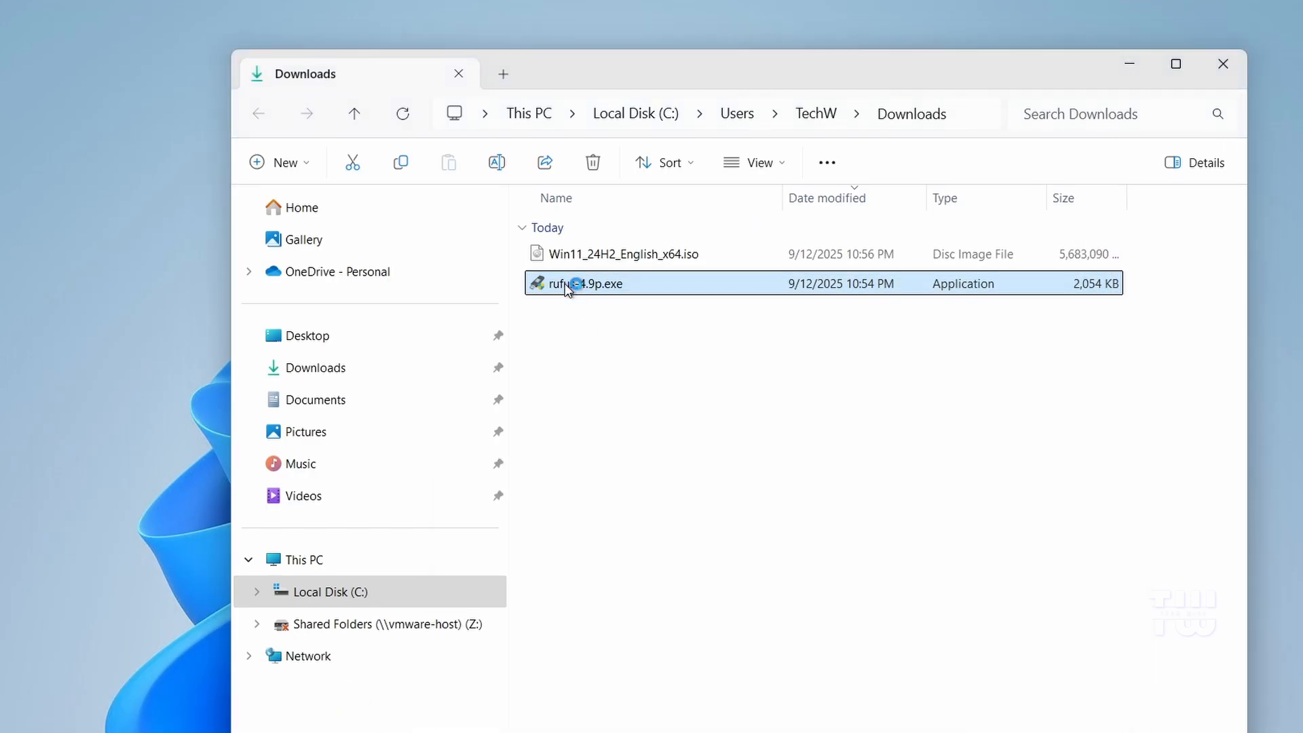
Launch rufus-4.9p.exe from Downloads and allow online update checks.
click(550, 585)
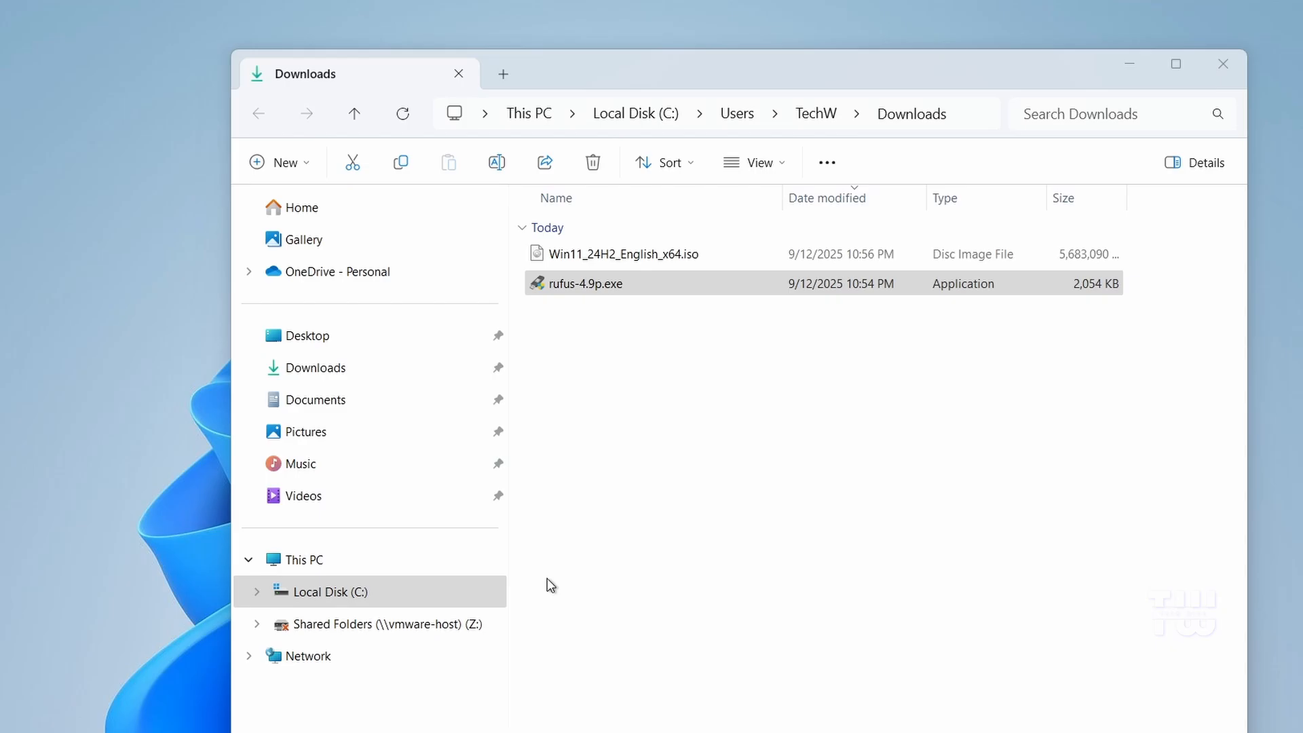
double_click(585, 283)
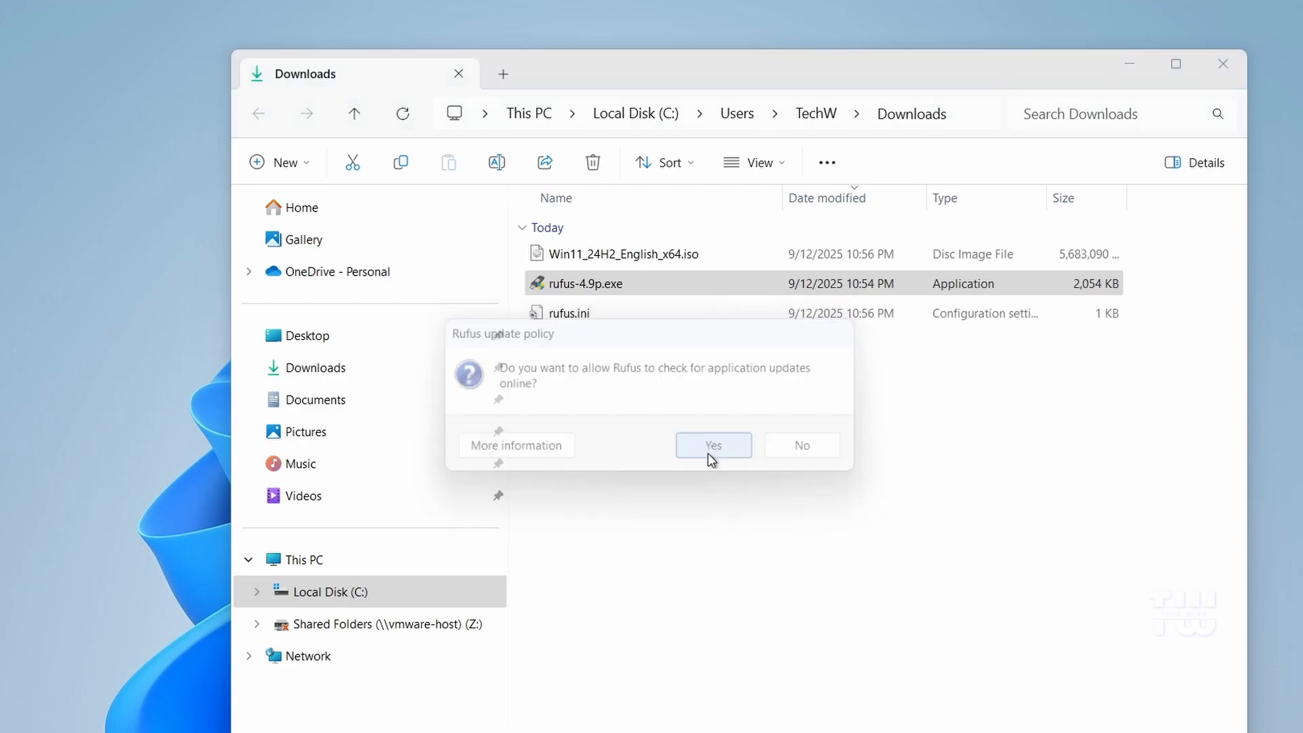
click(712, 445)
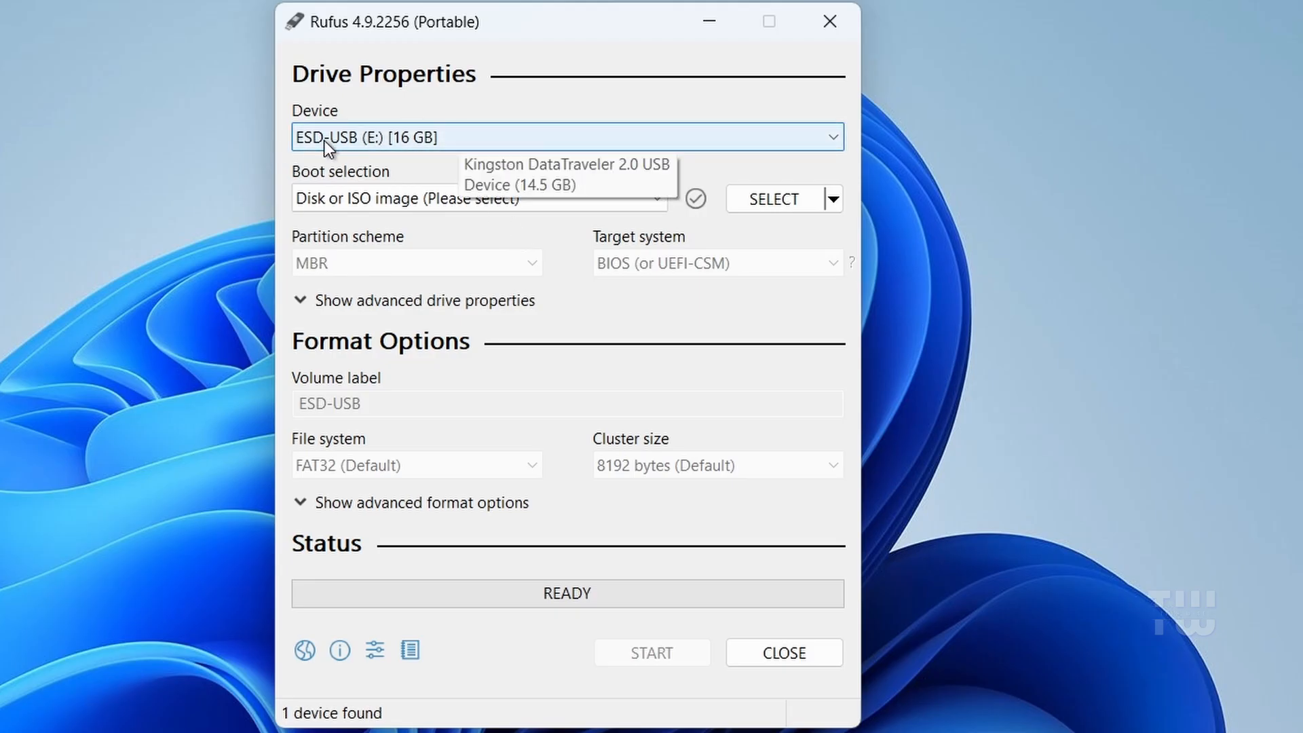
Load Win11_24H2_English_x64.iso from Downloads as the Disk or ISO image boot source.
click(480, 198)
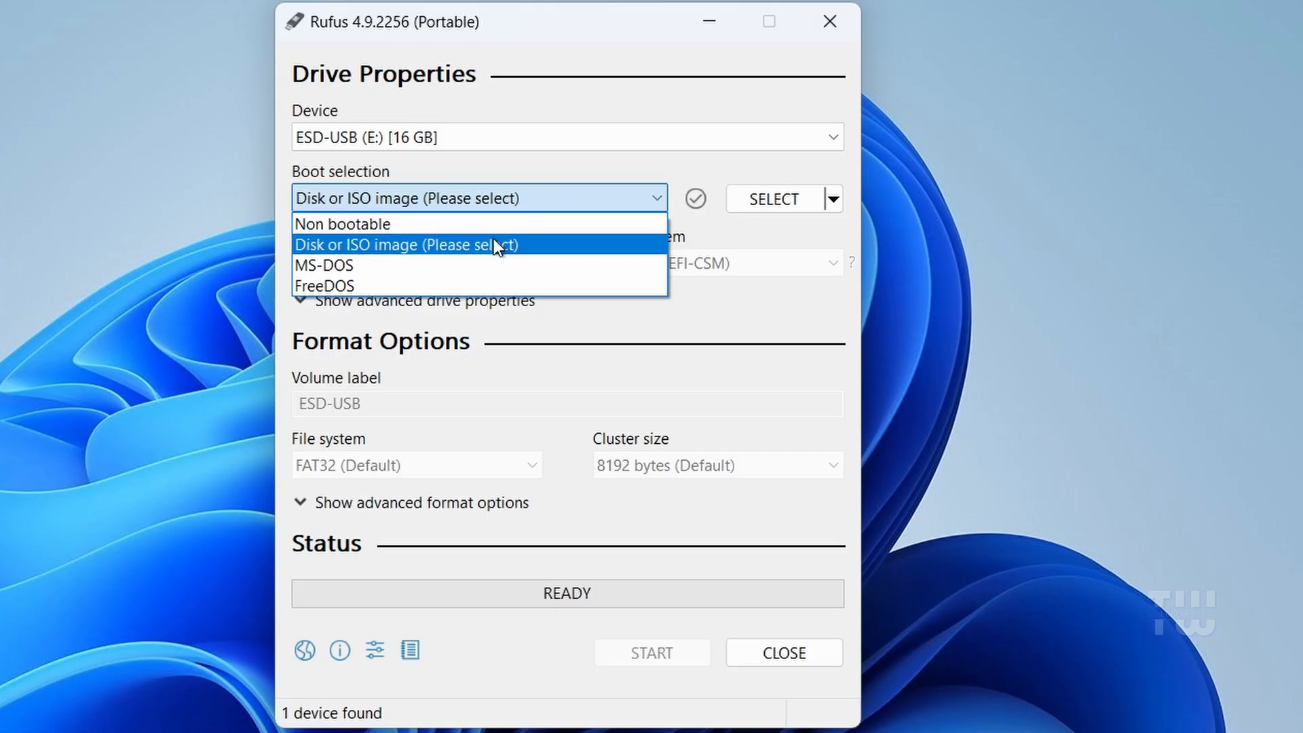
click(406, 243)
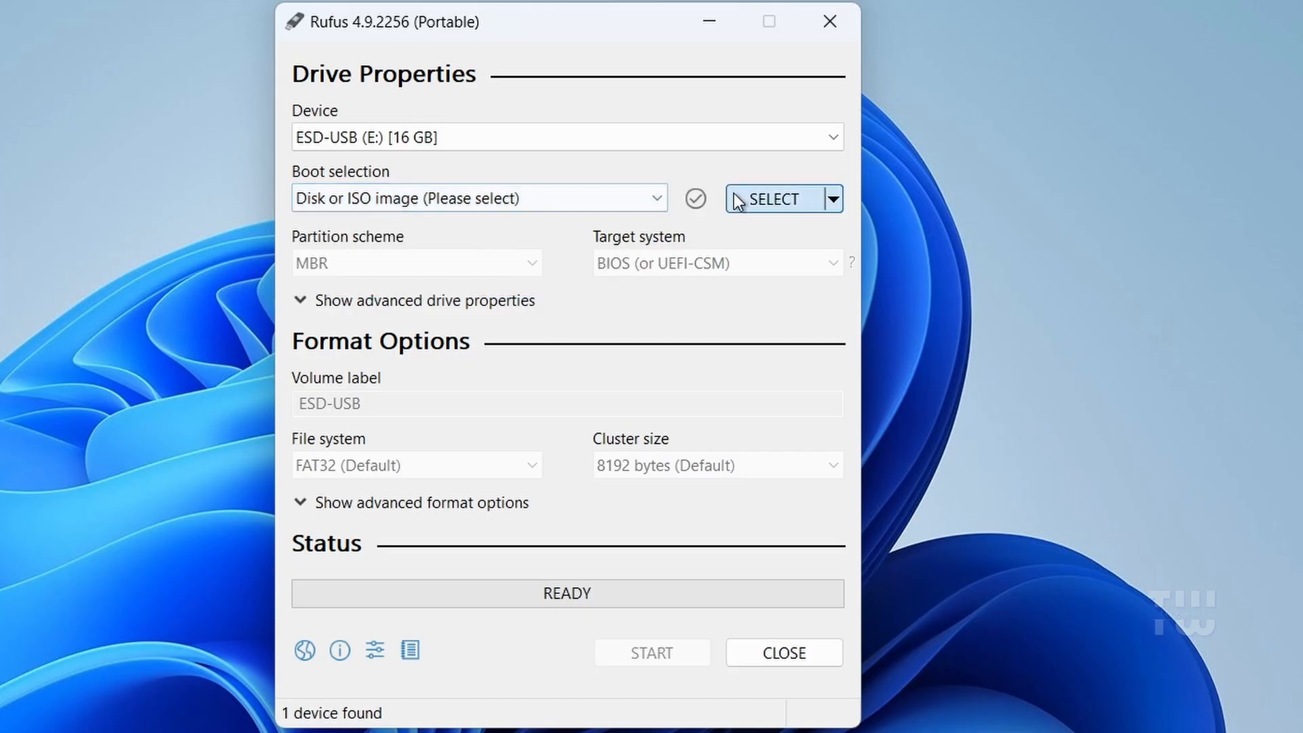
click(771, 198)
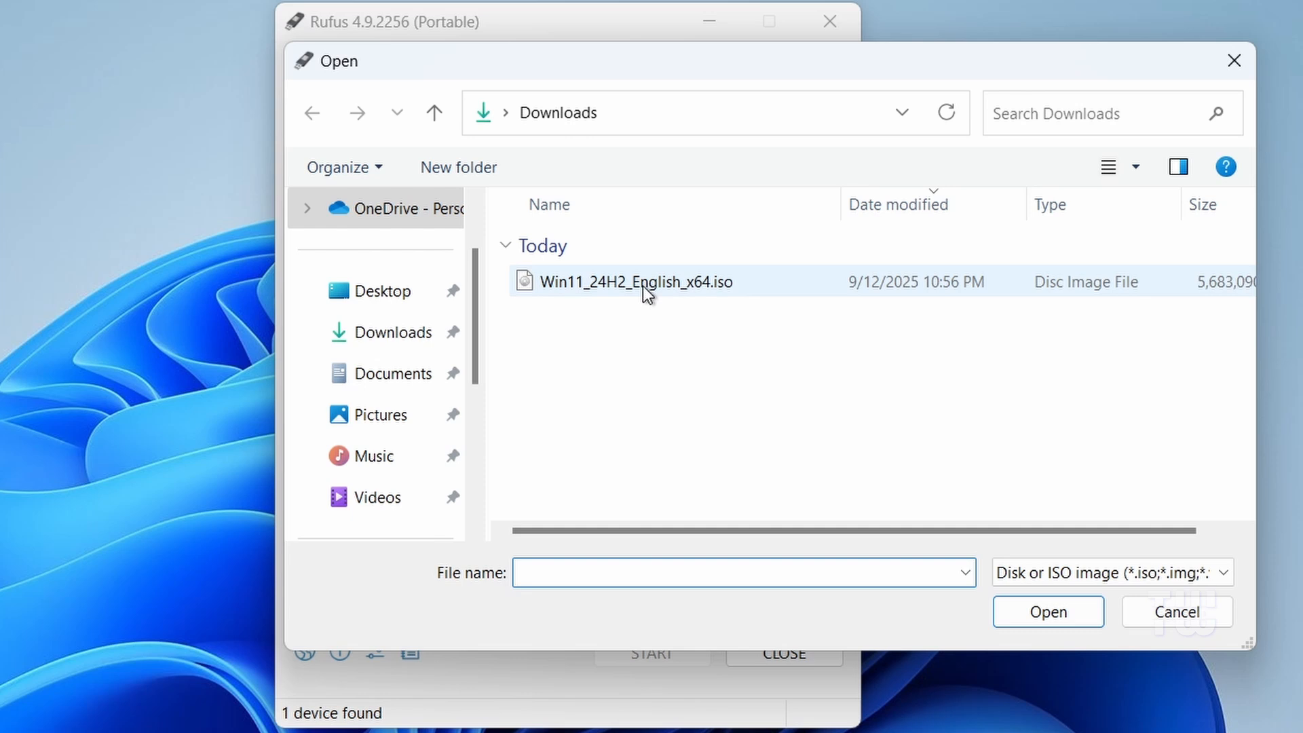
click(384, 331)
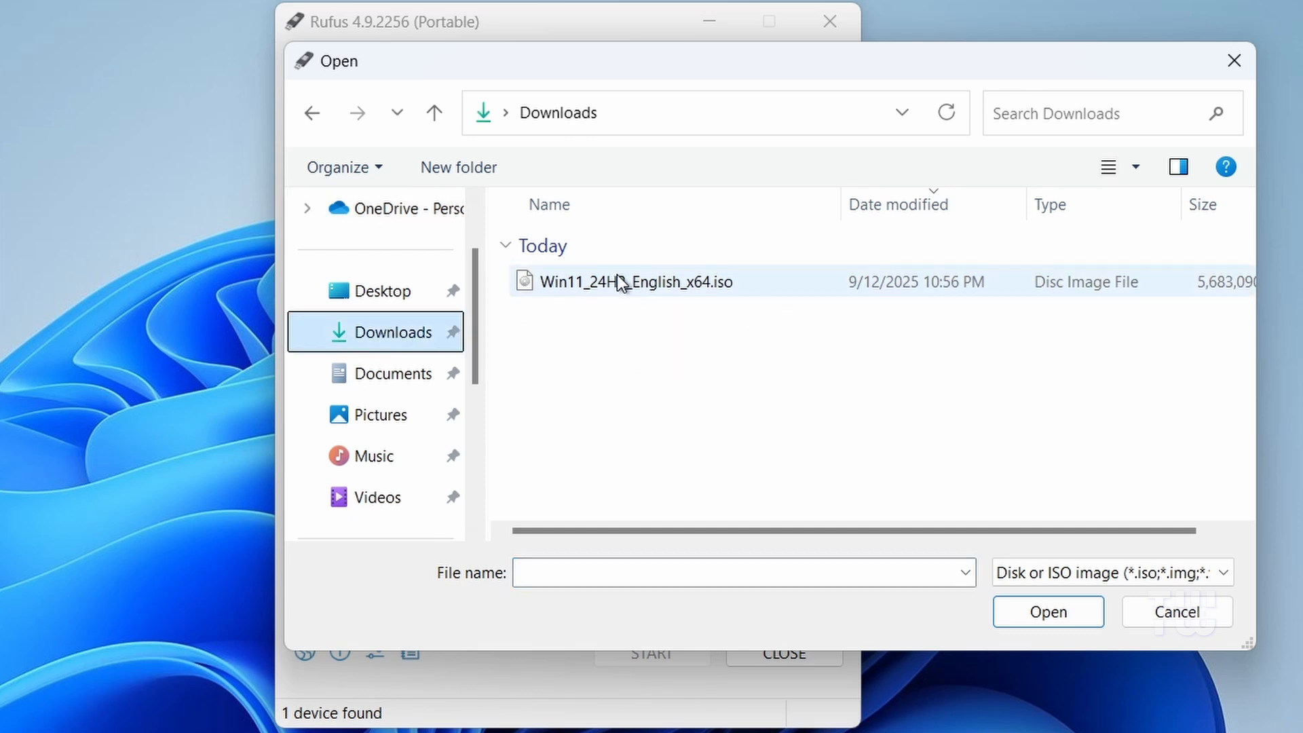
click(635, 283)
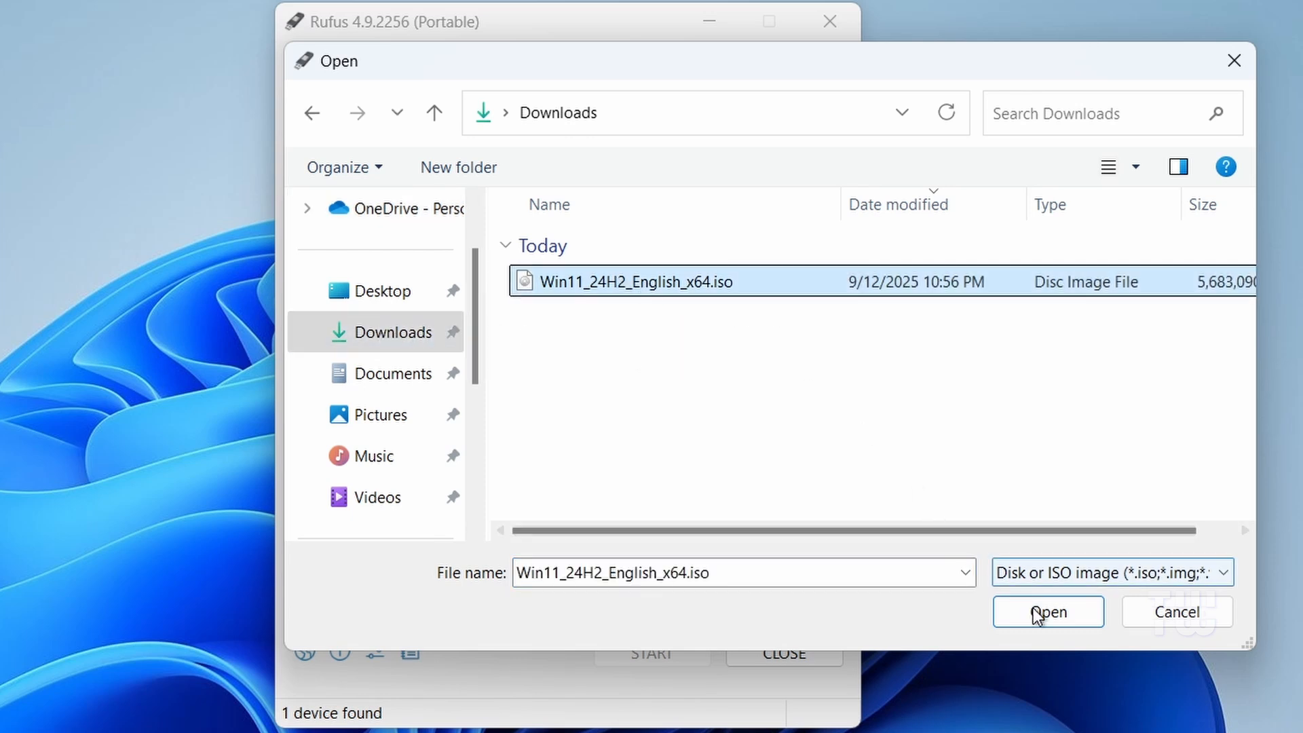
click(1047, 612)
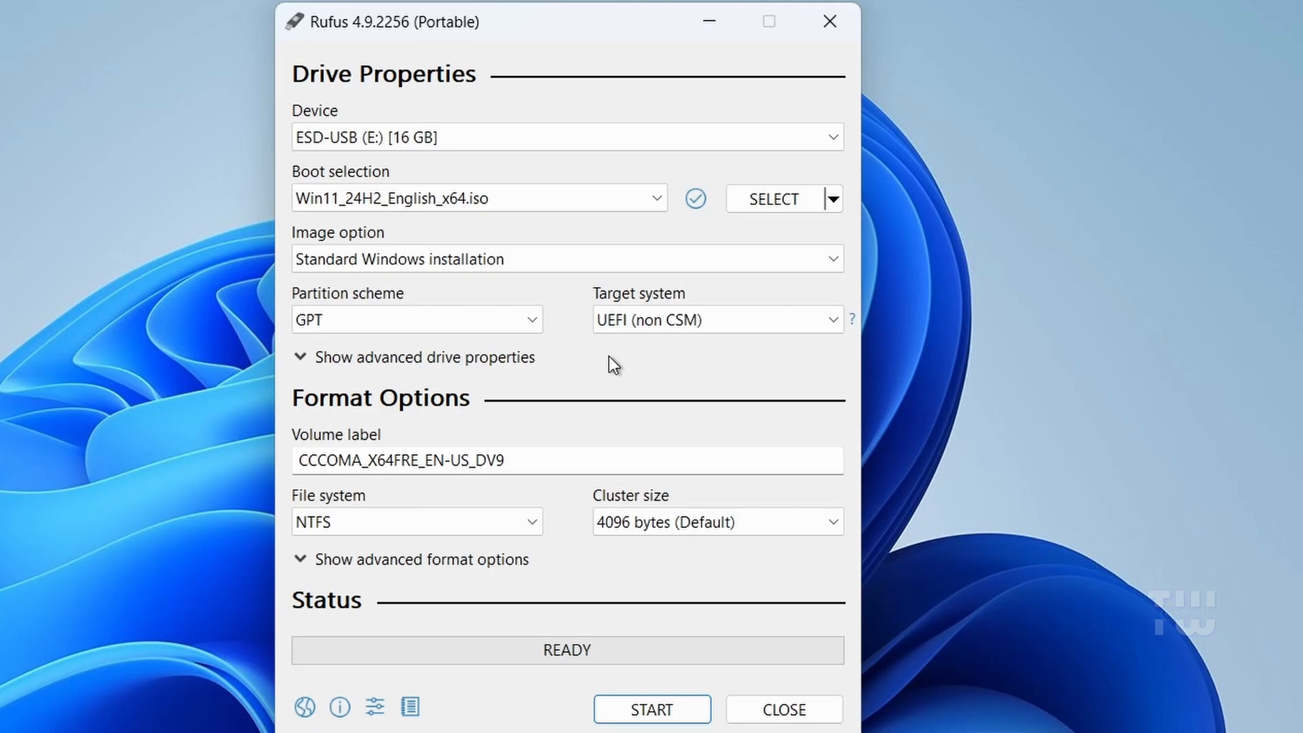
Keep Standard Windows installation and GPT, then start writing to the USB drive.
click(567, 258)
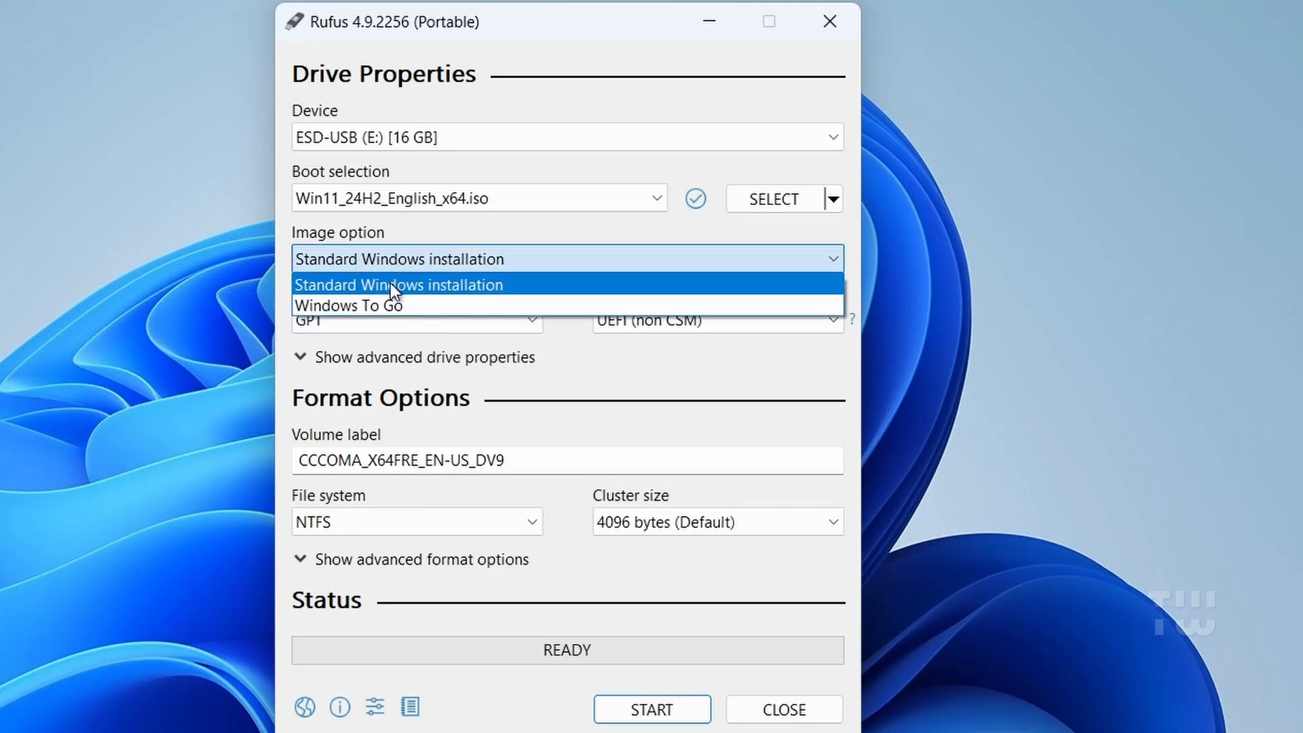
click(399, 283)
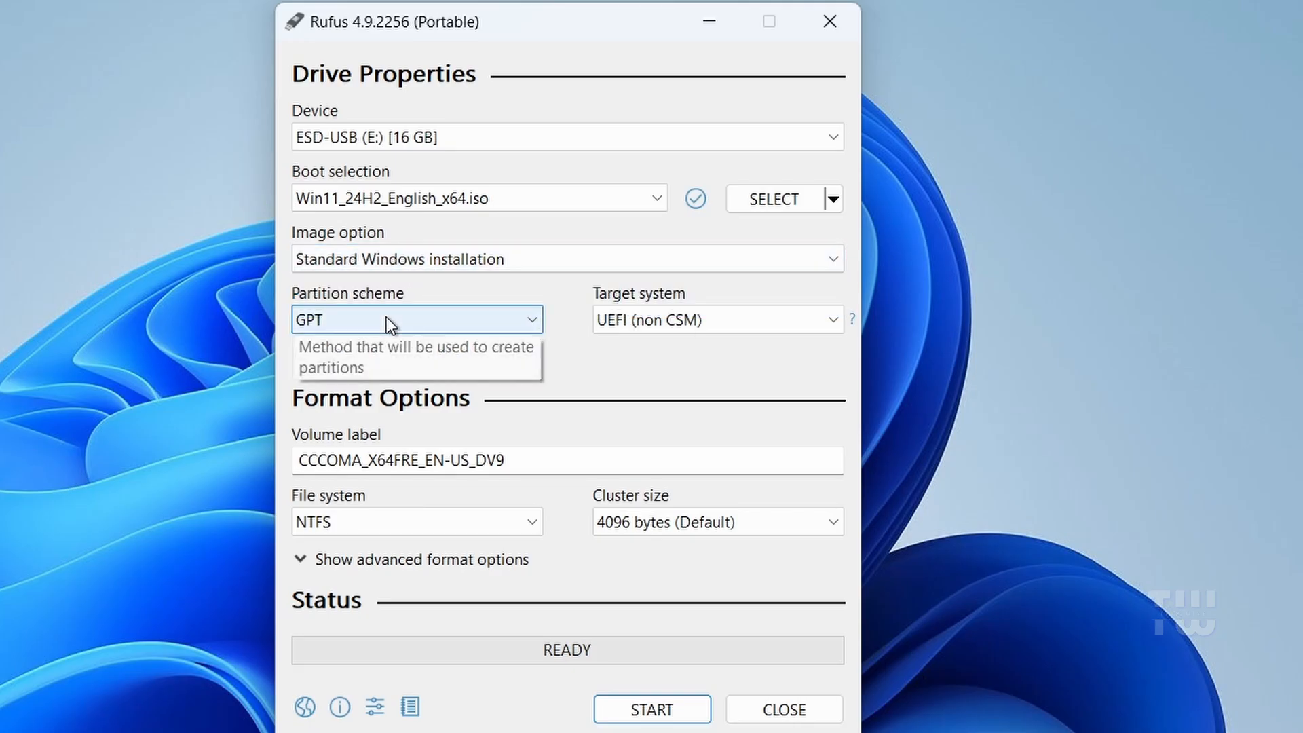
click(415, 319)
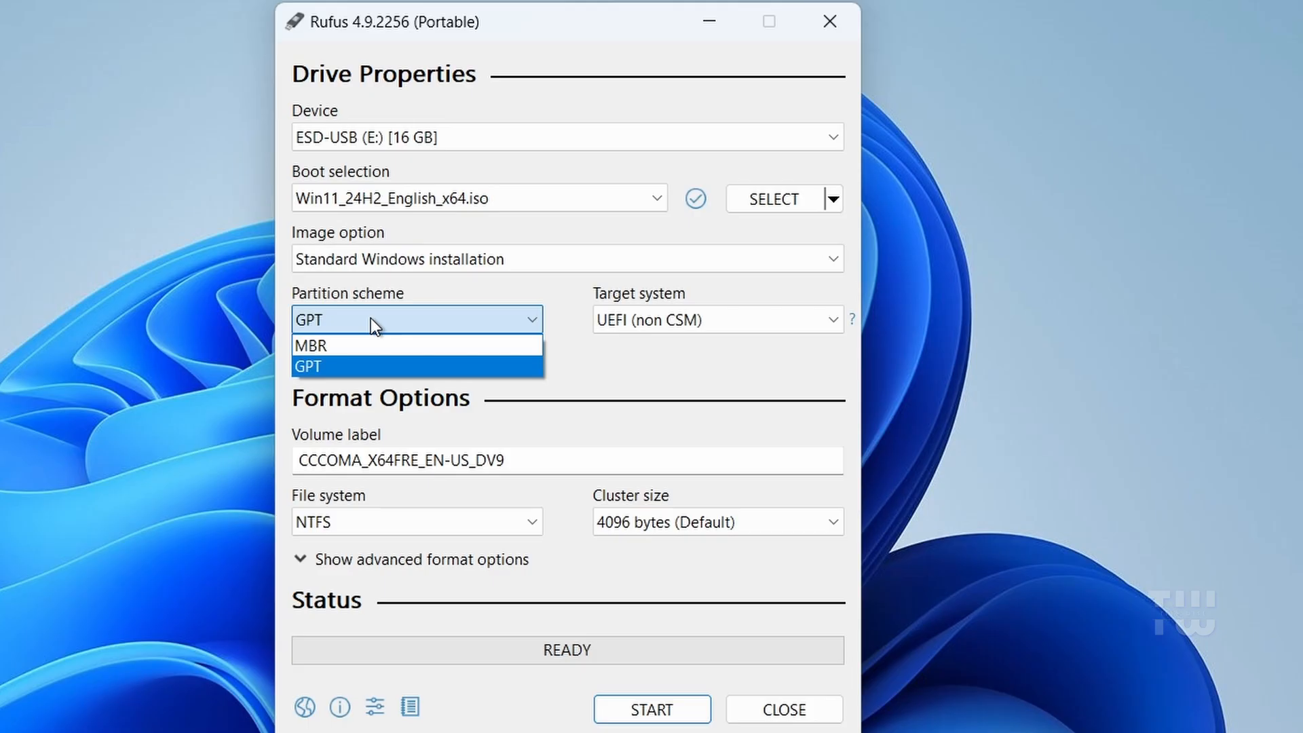
click(415, 366)
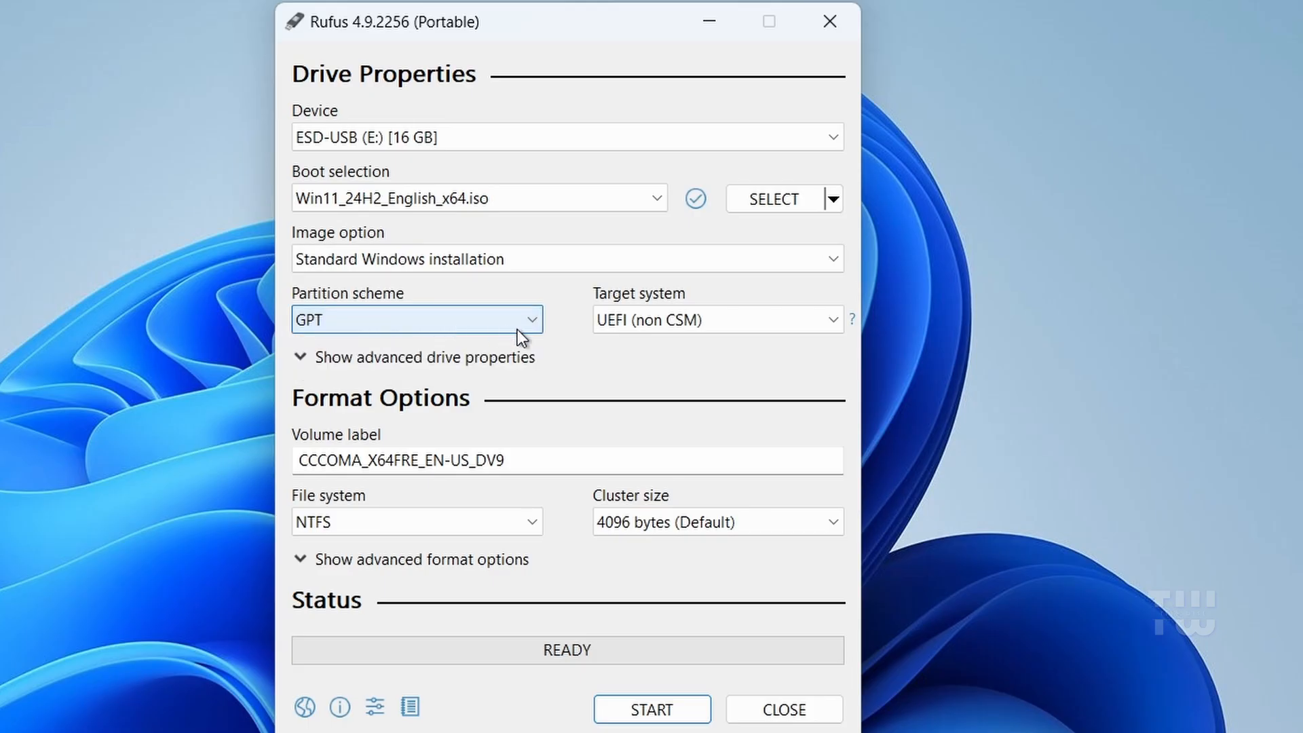
click(529, 320)
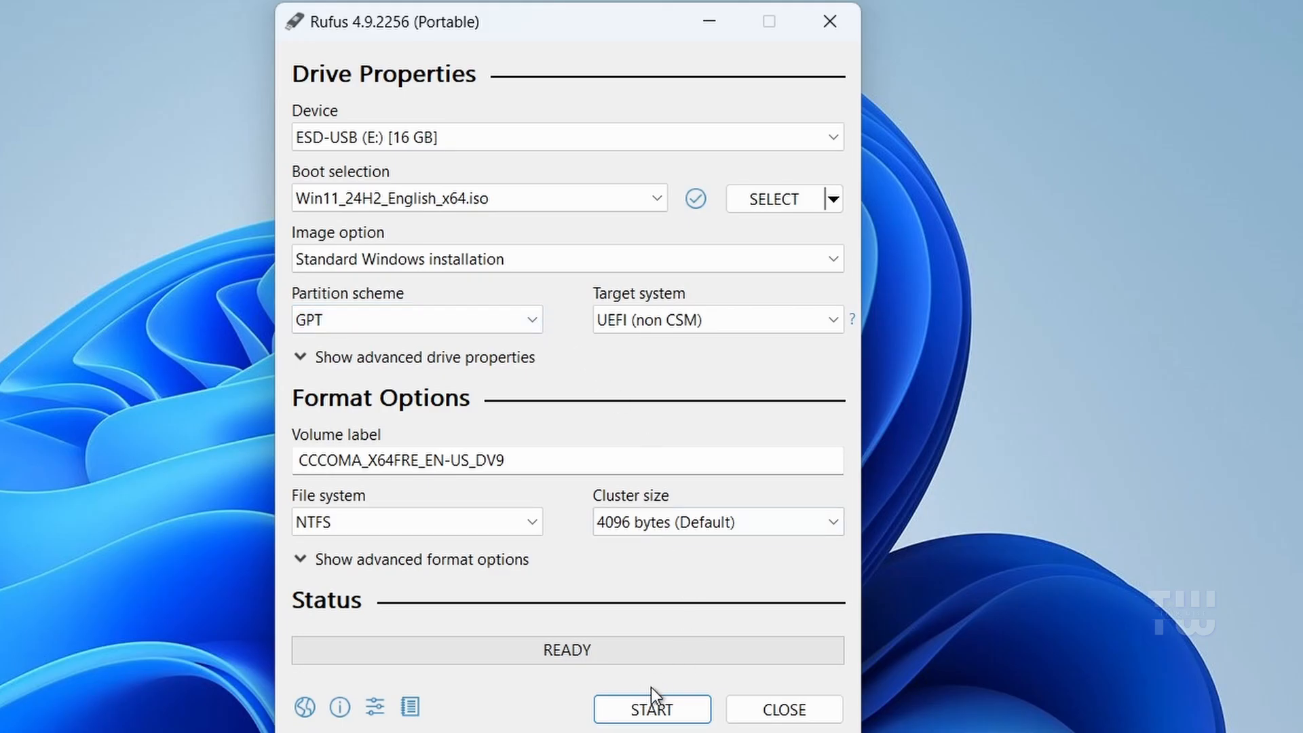
click(652, 709)
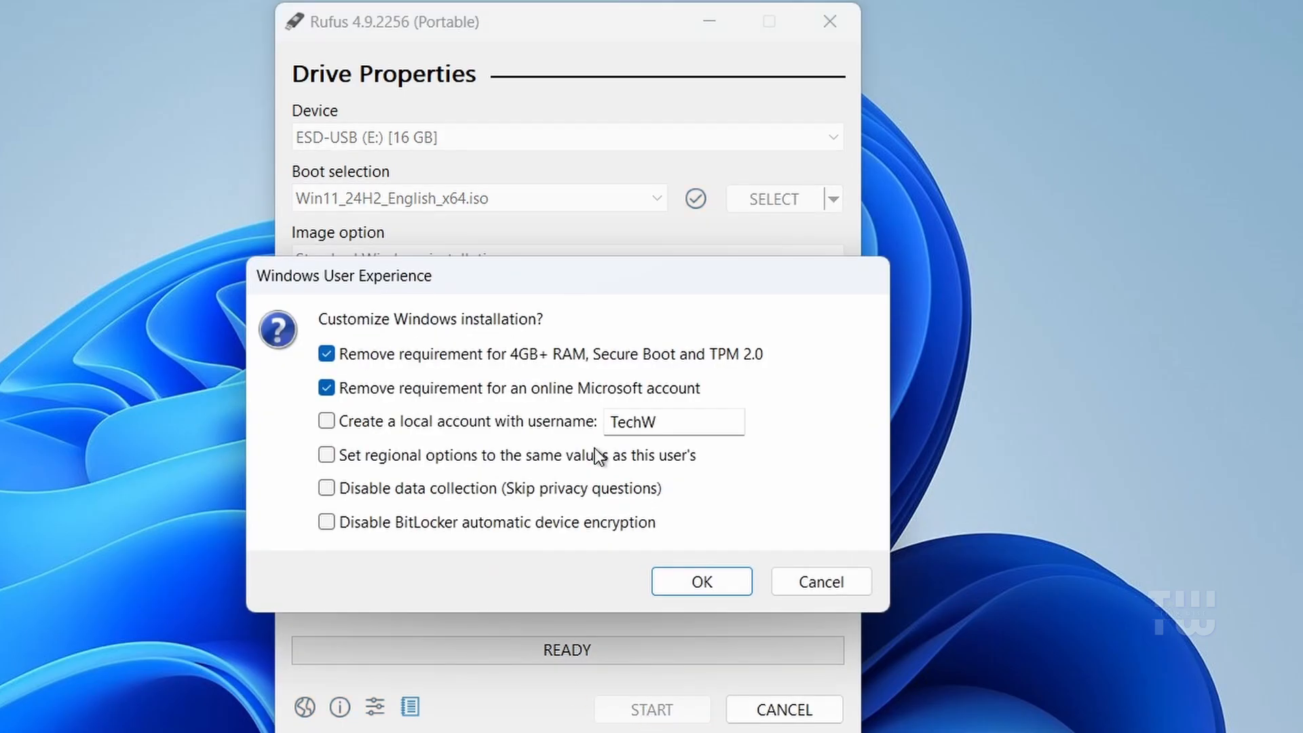
mouse_move(520, 478)
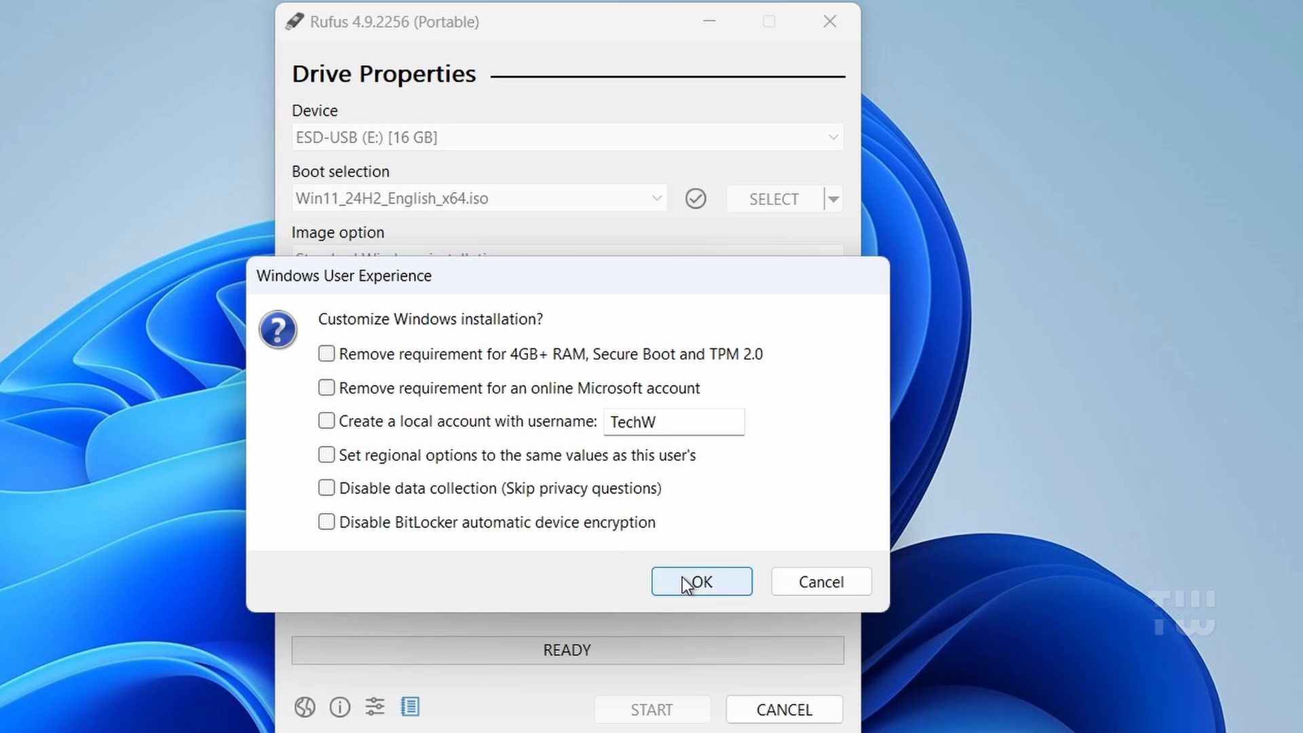
Proceed with no customizations and accept erasing the USB drive until READY shows.
click(702, 581)
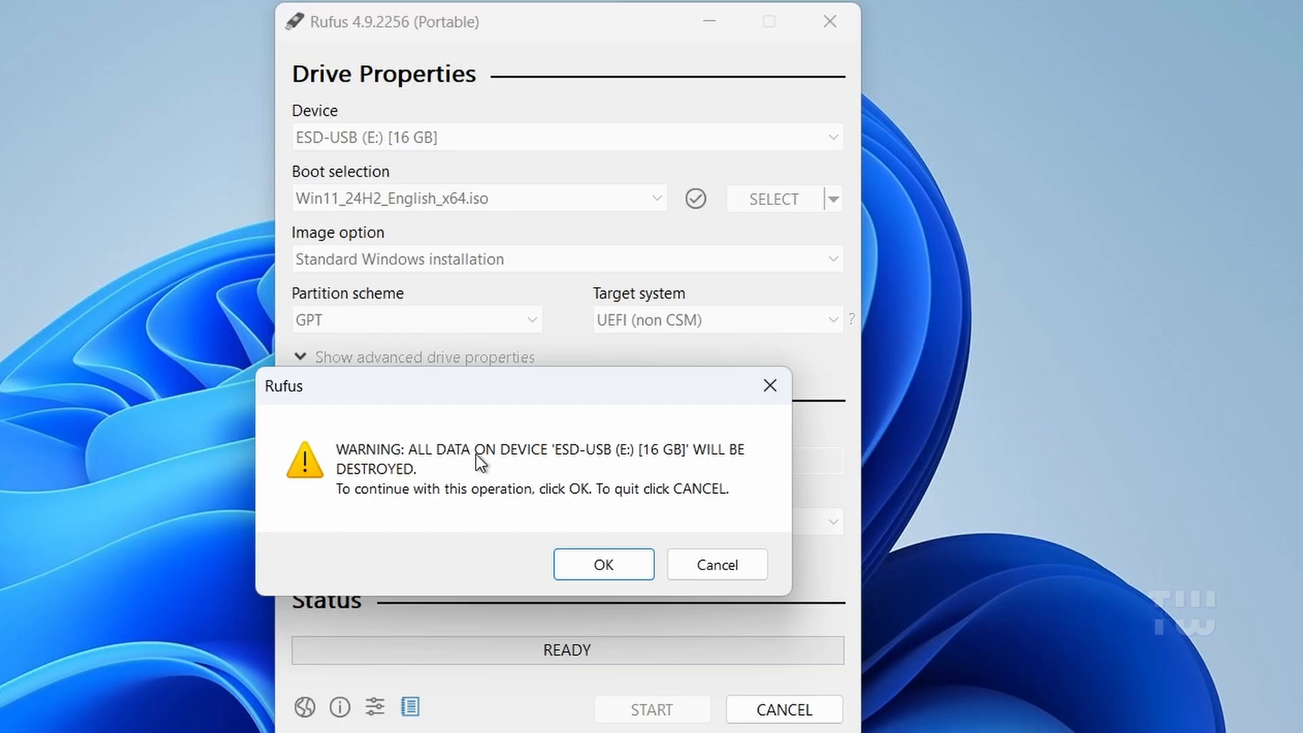
click(603, 563)
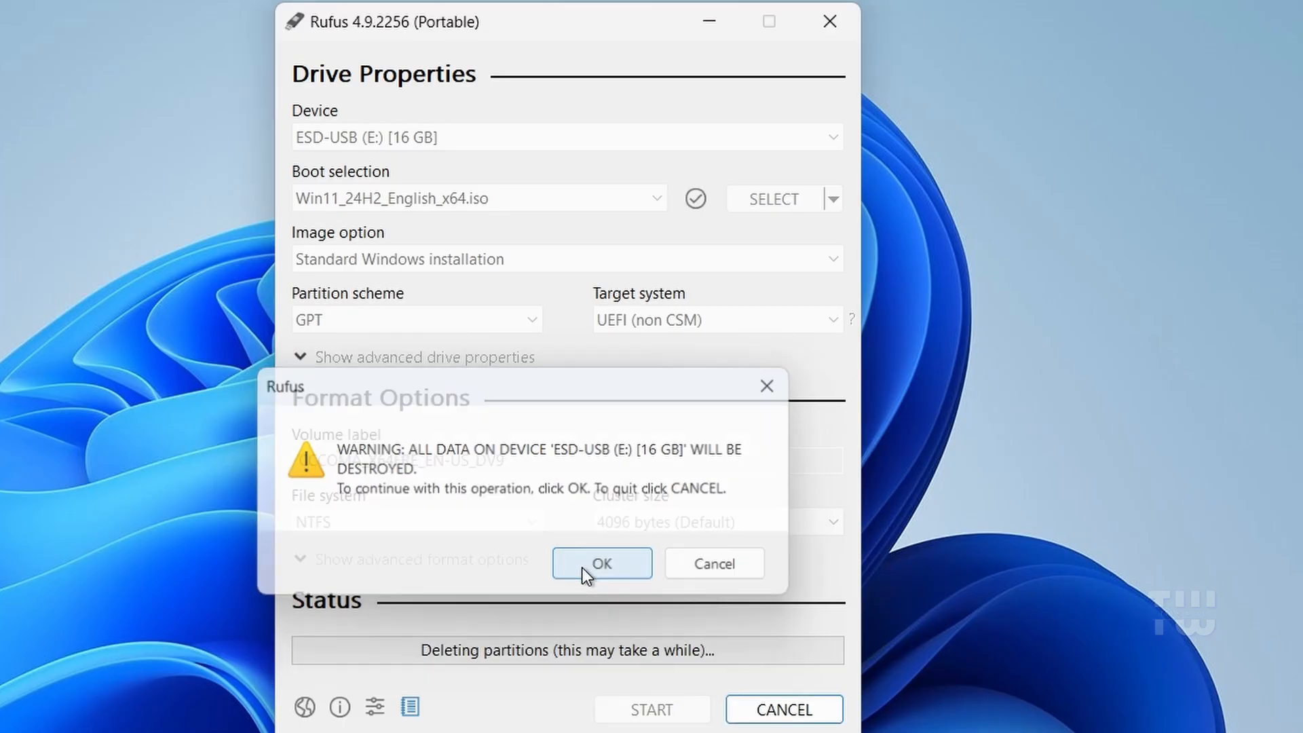
click(601, 562)
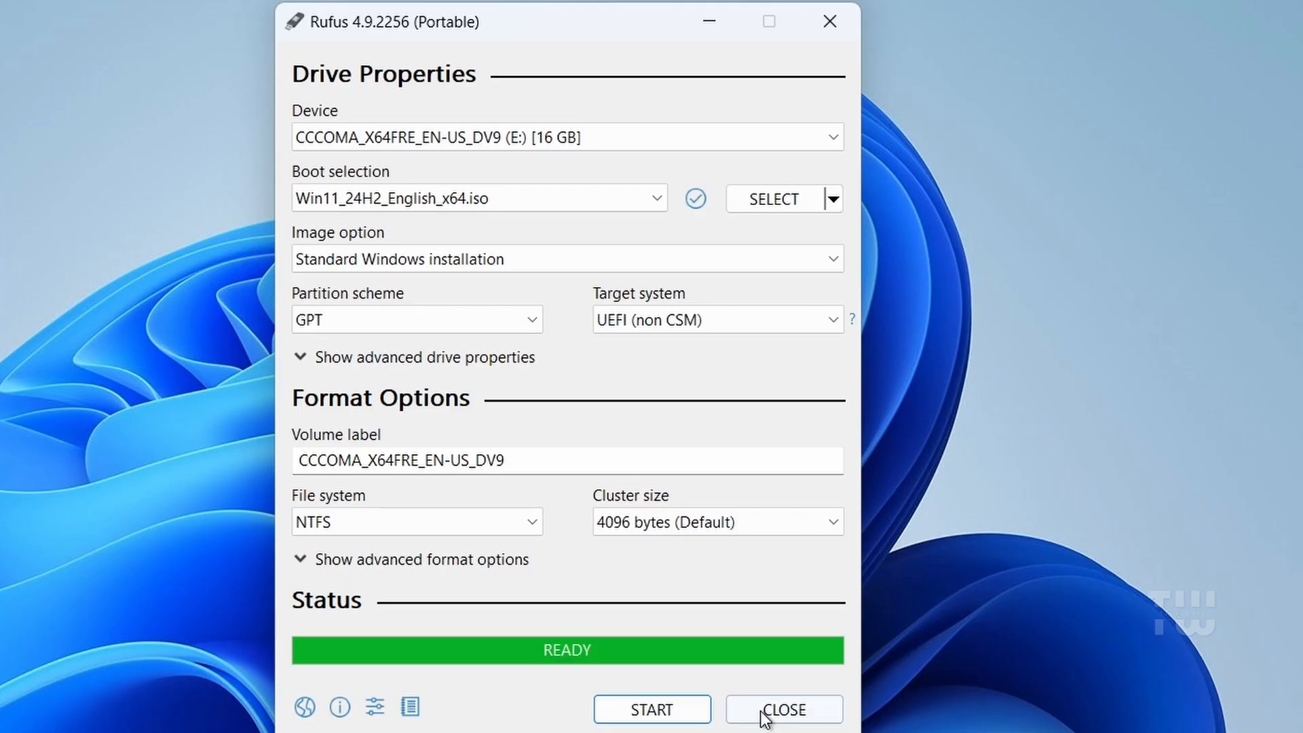
Close Rufus now that the drive reads READY.
click(782, 709)
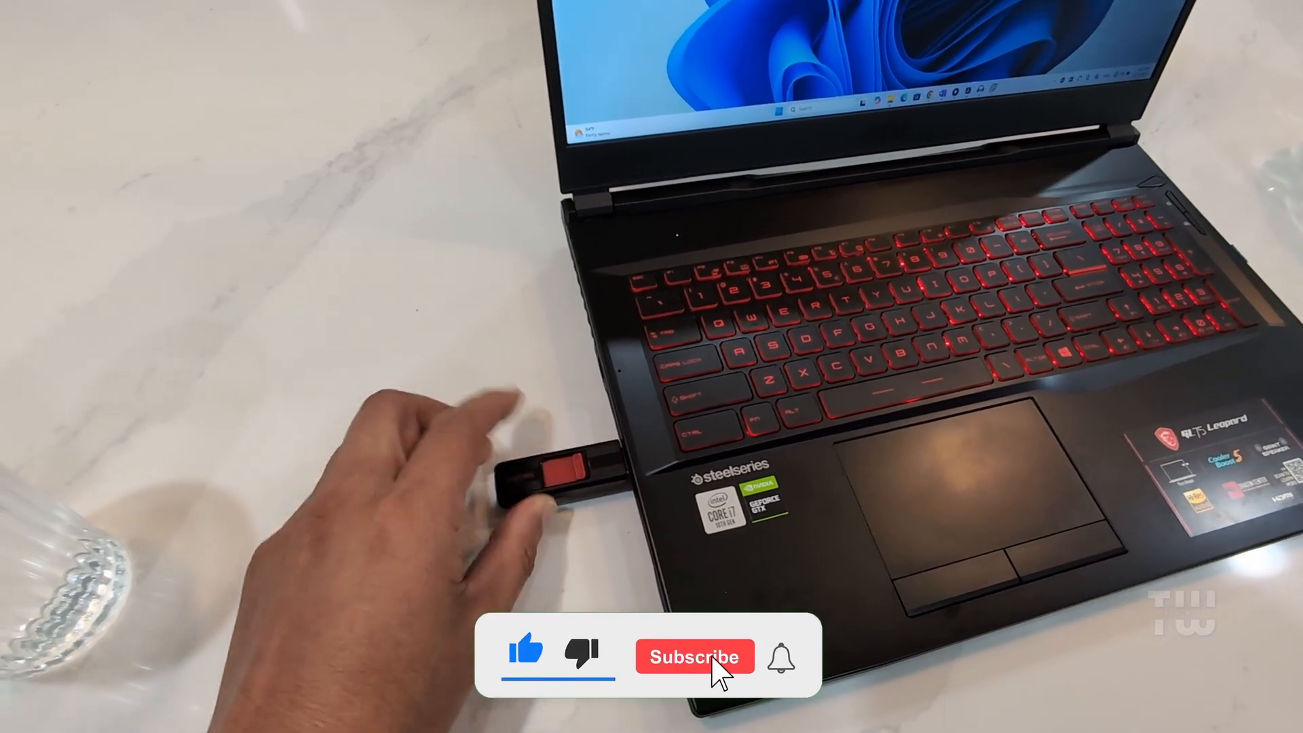
click(694, 658)
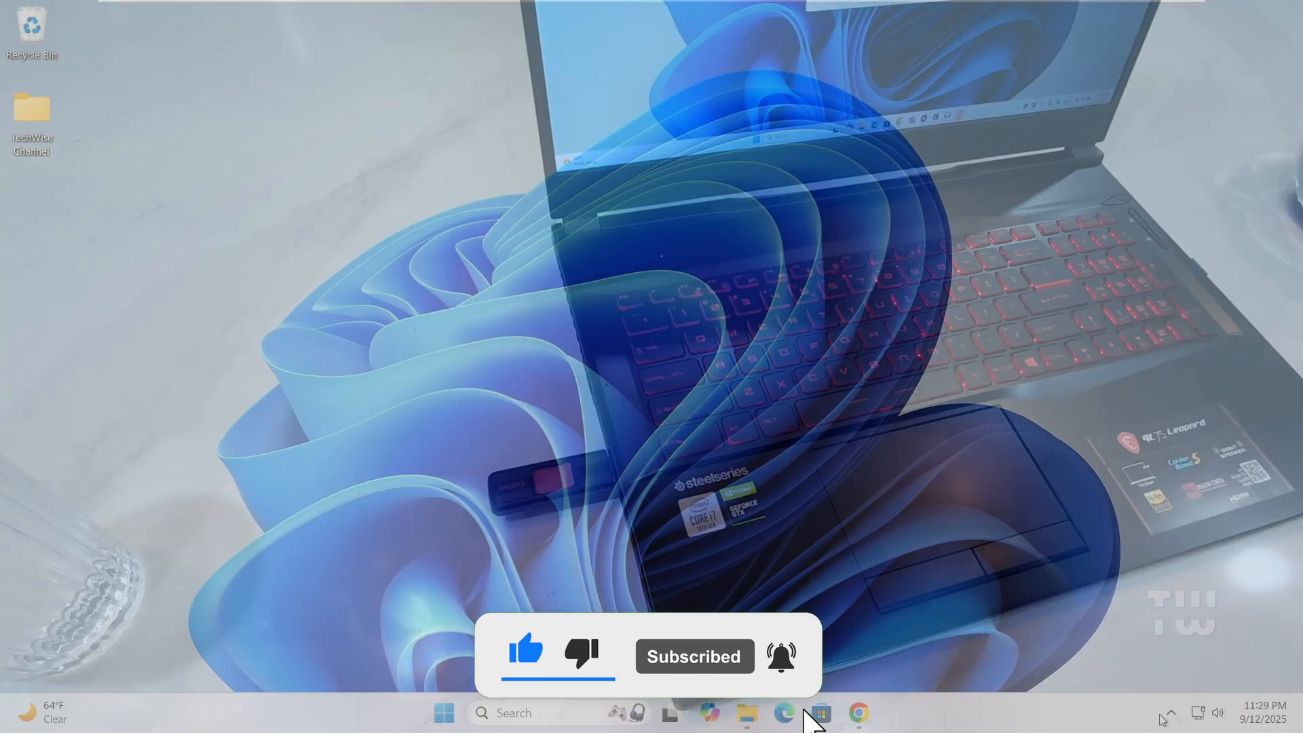